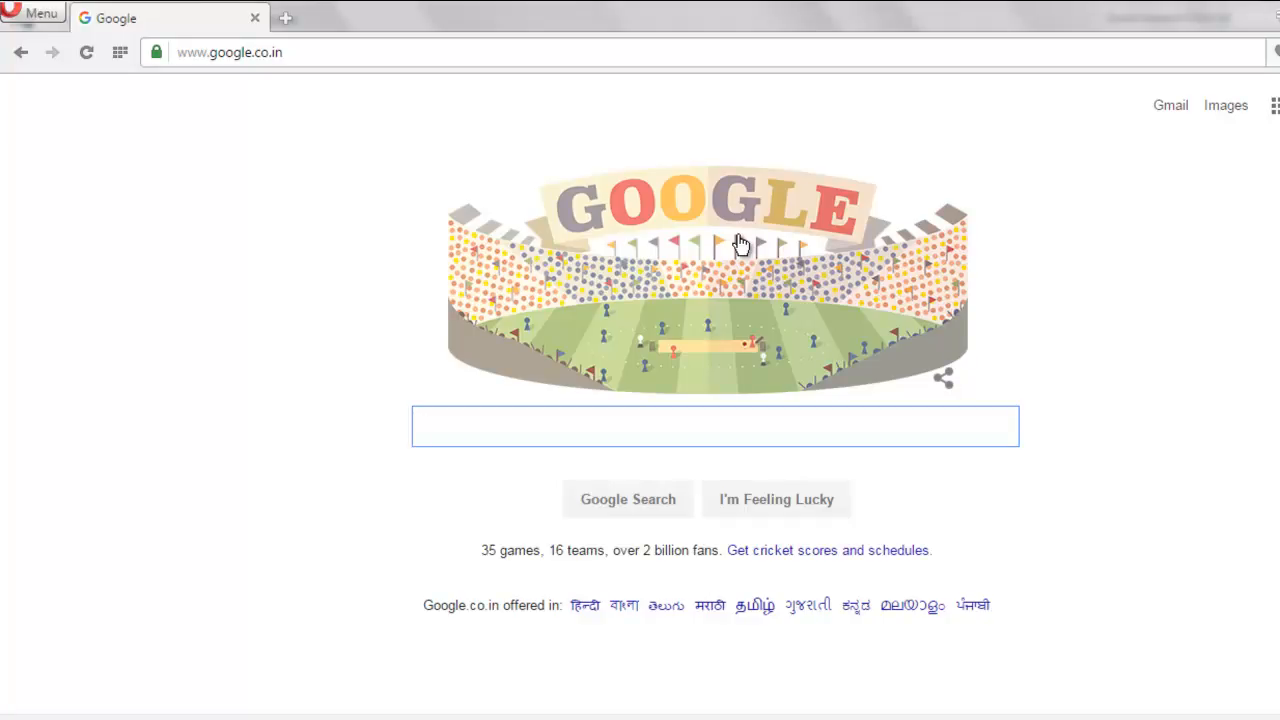
{"action": "mouse_move", "coordinate": [768, 276]}
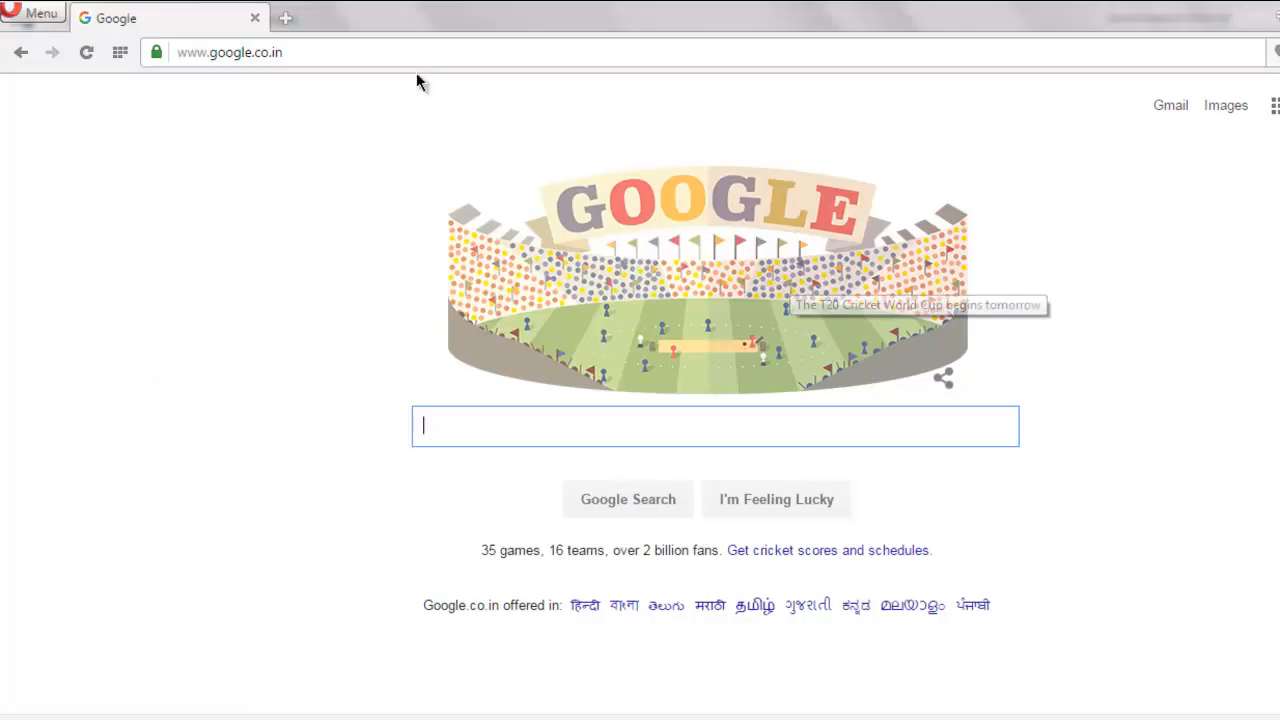
{"action": "mouse_move", "coordinate": [490, 90]}
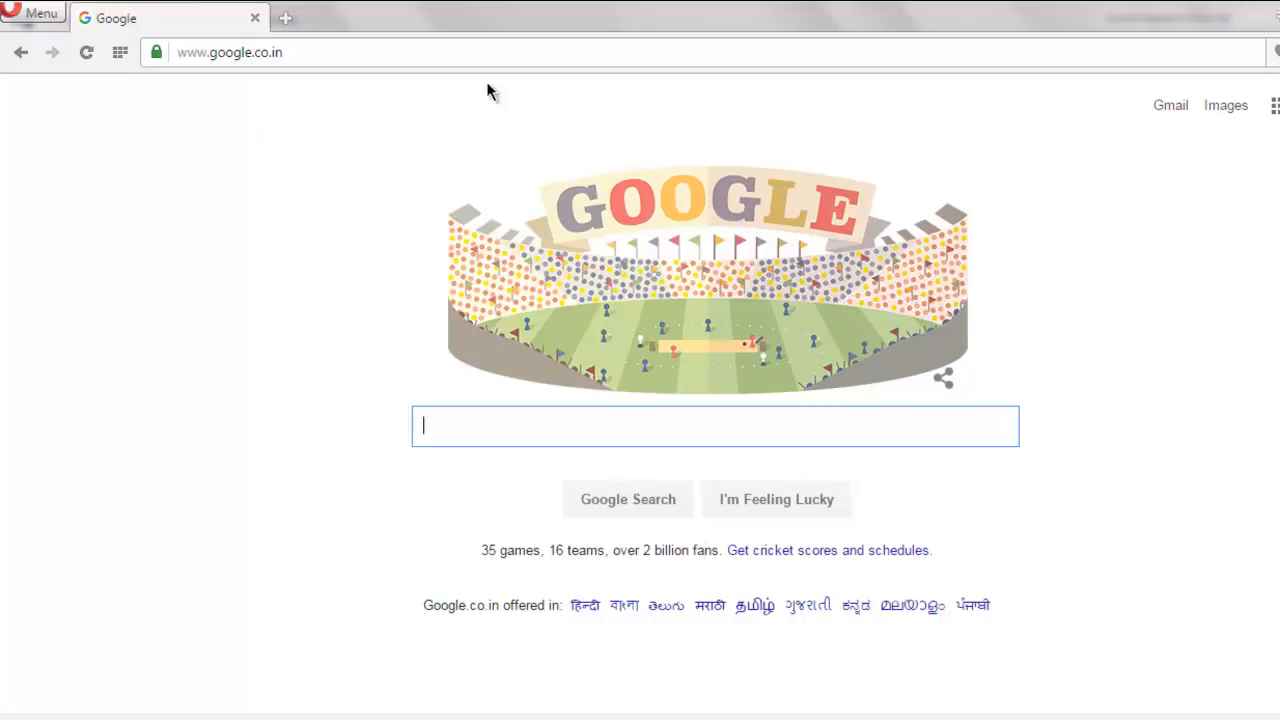
{"action": "mouse_move", "coordinate": [935, 350]}
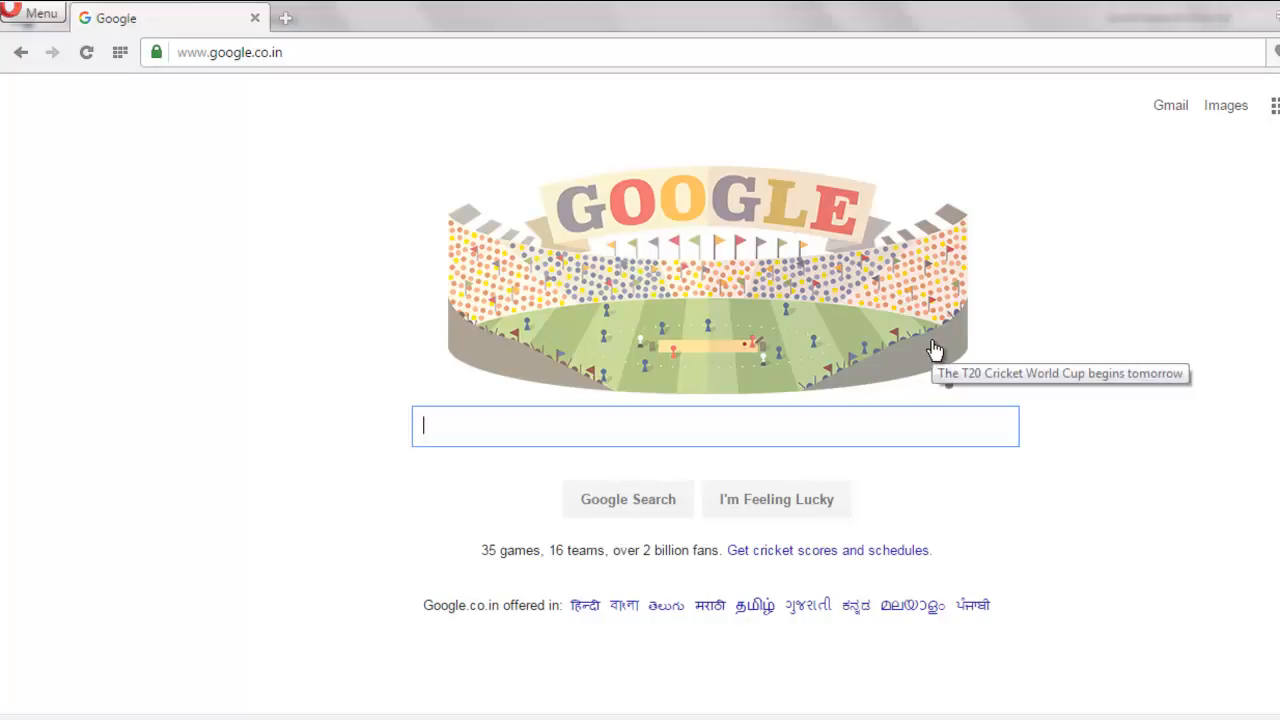
{"action": "mouse_move", "coordinate": [163, 378]}
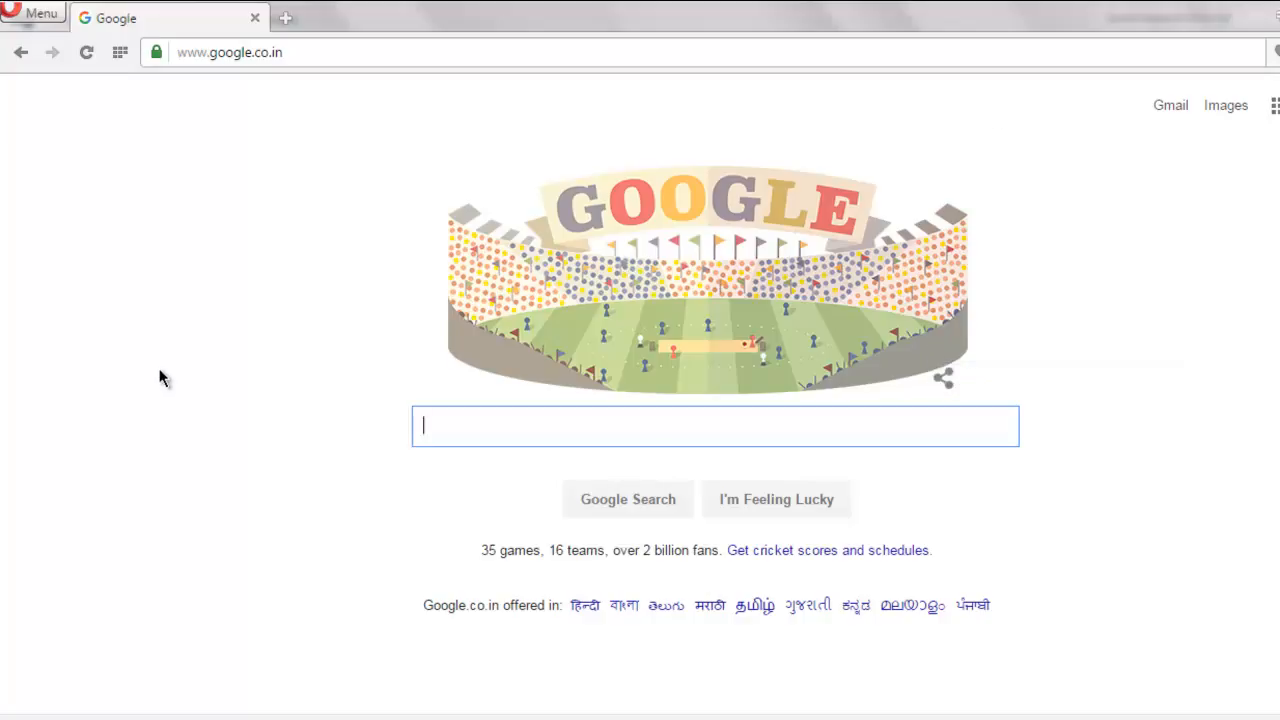
{"action": "mouse_move", "coordinate": [375, 407]}
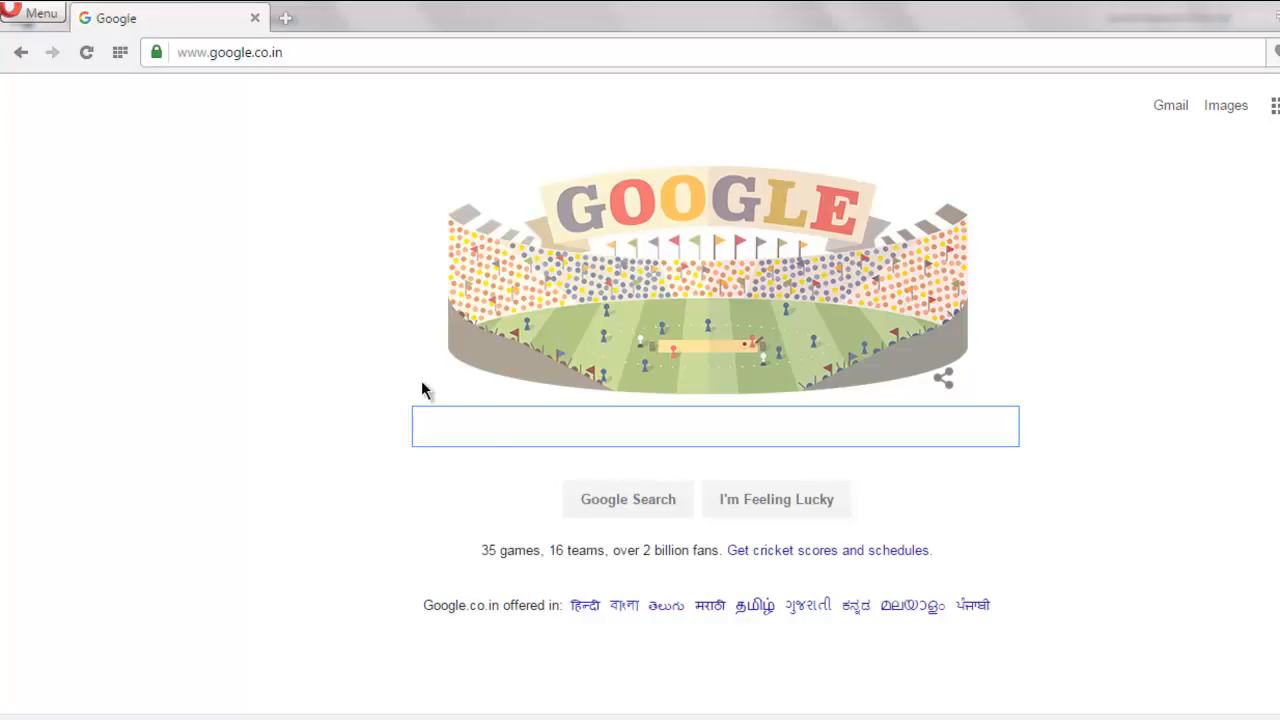
{"action": "mouse_move", "coordinate": [432, 402]}
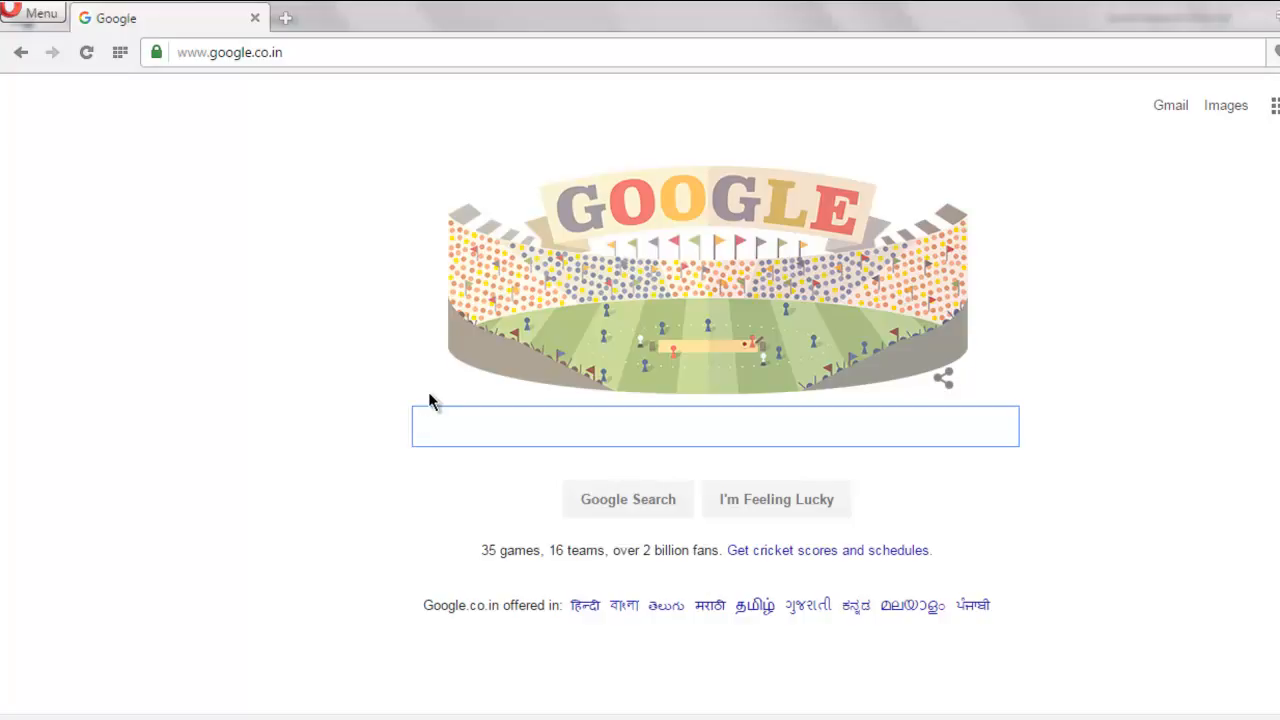
- Add Imports lines for System.Text and OpenQA.Selenium at the top of Module1
{"action": "right_click", "coordinate": [430, 400]}
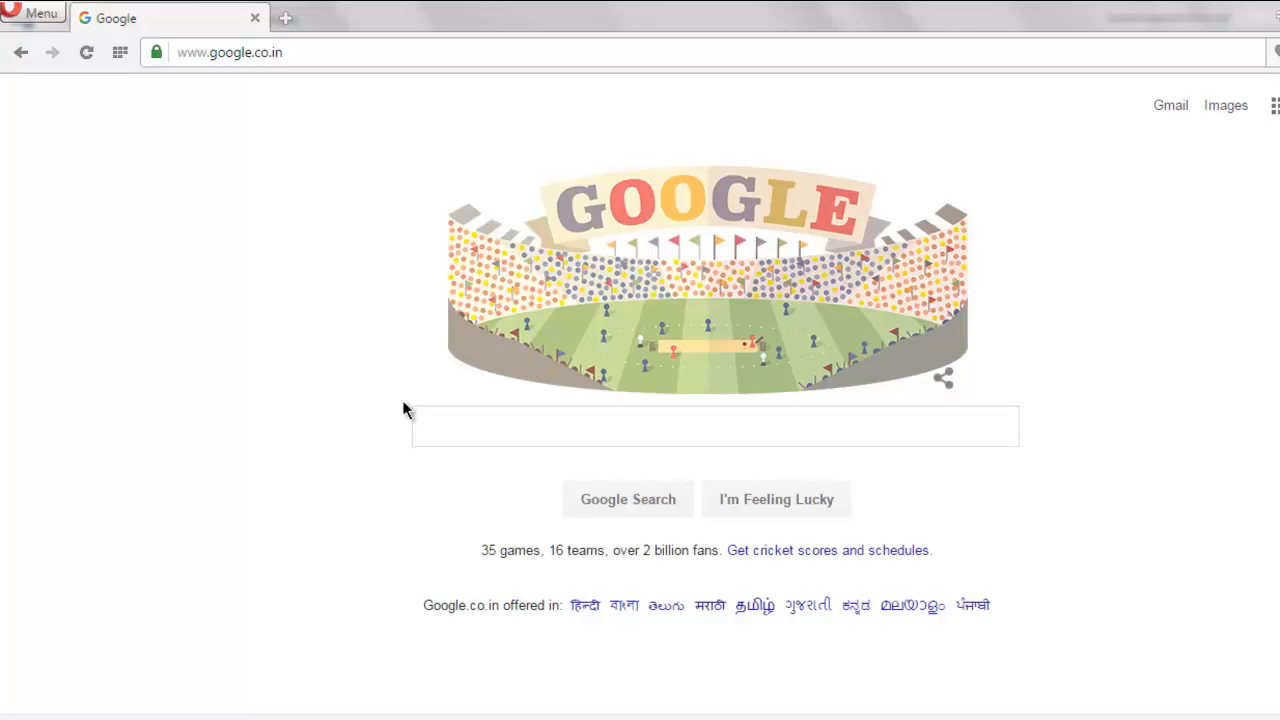
{"action": "key", "text": "F12"}
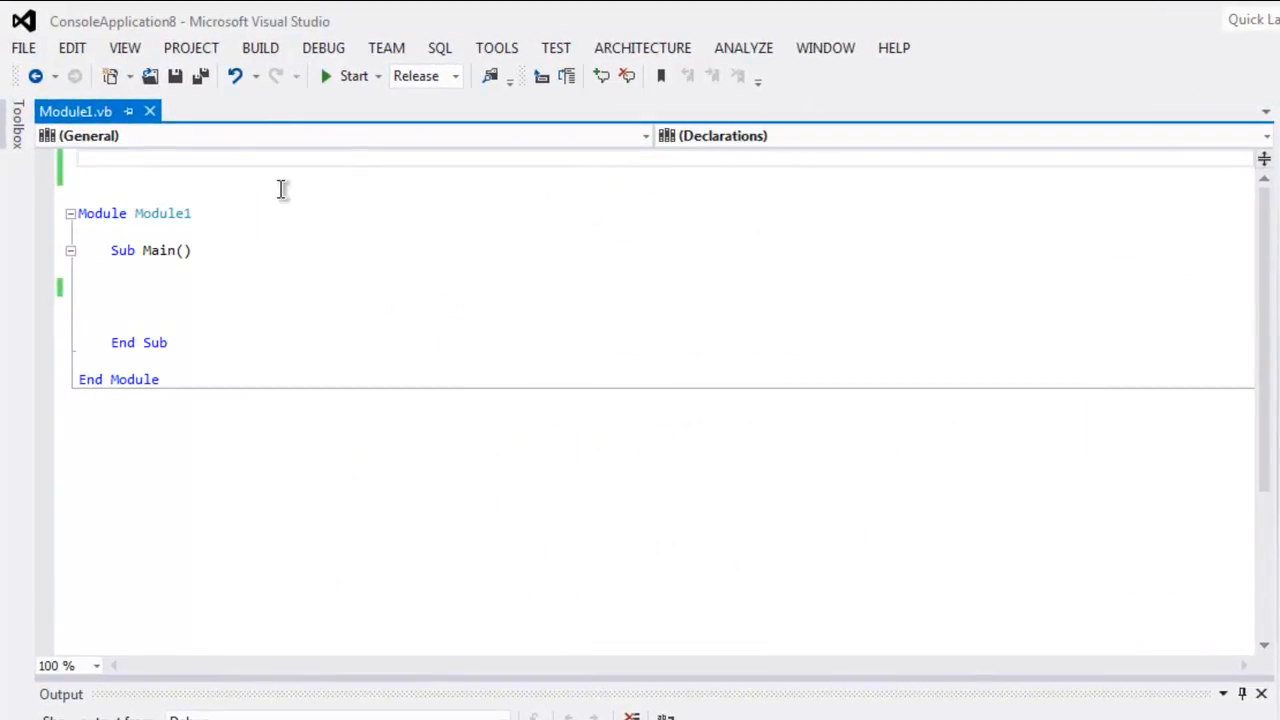
{"action": "type", "text": "Imports System.Text"}
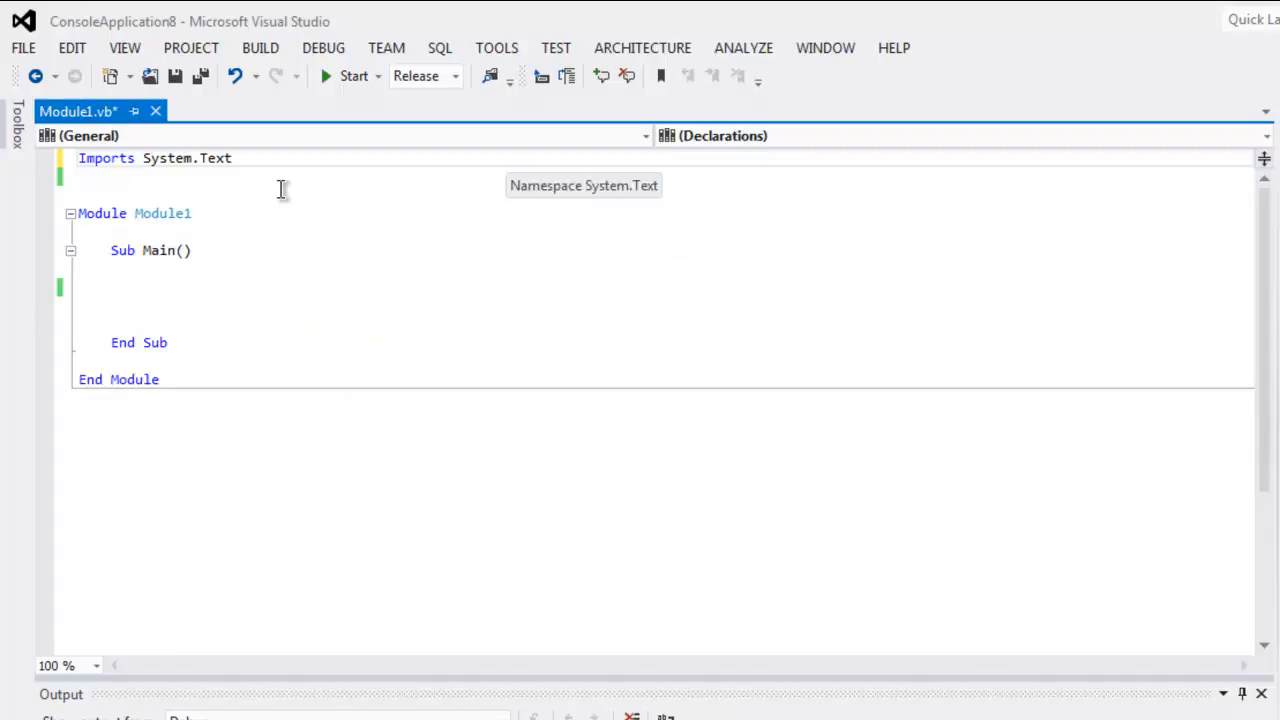
{"action": "type", "text": "Imports O"}
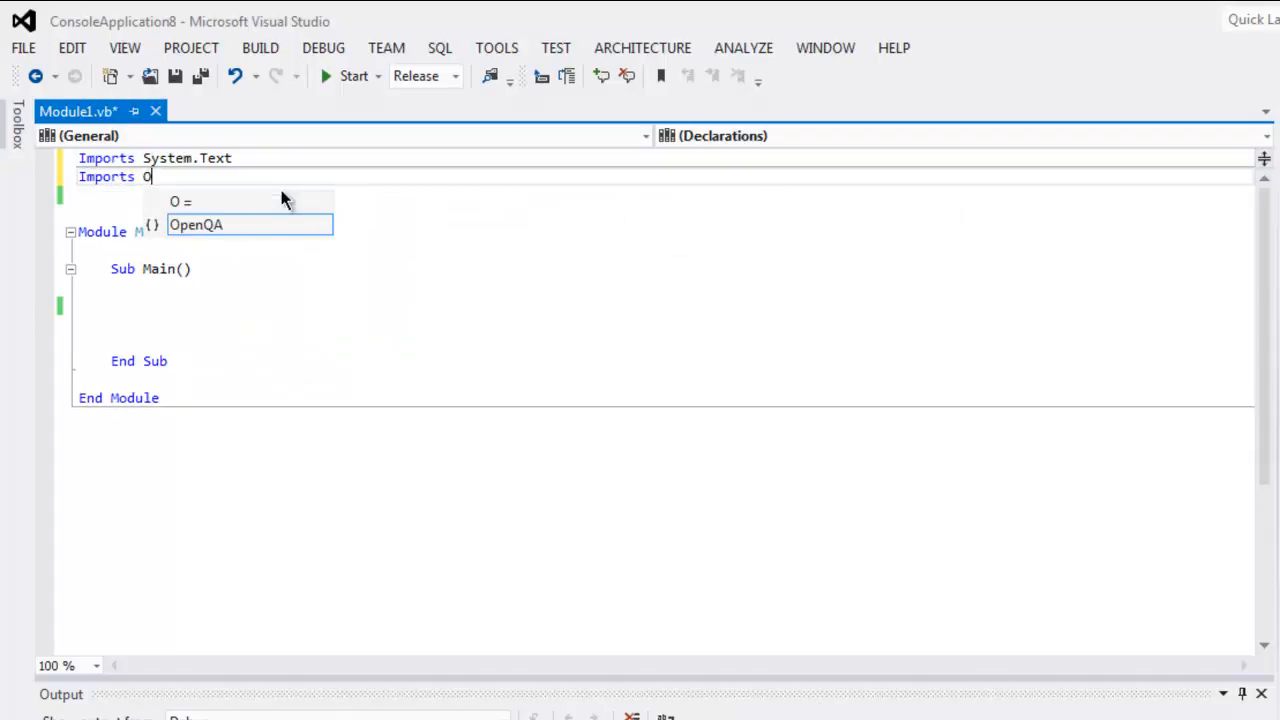
{"action": "type", "text": "penQA"}
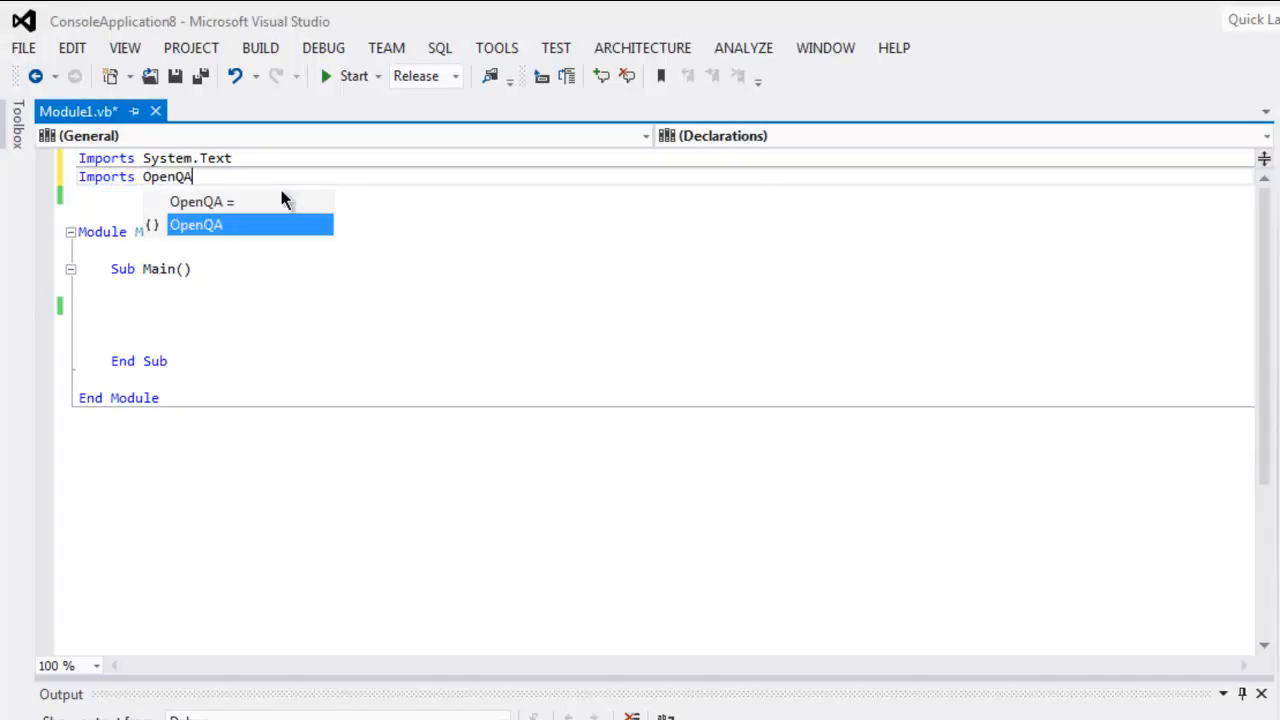
{"action": "type", "text": ".Selenium"}
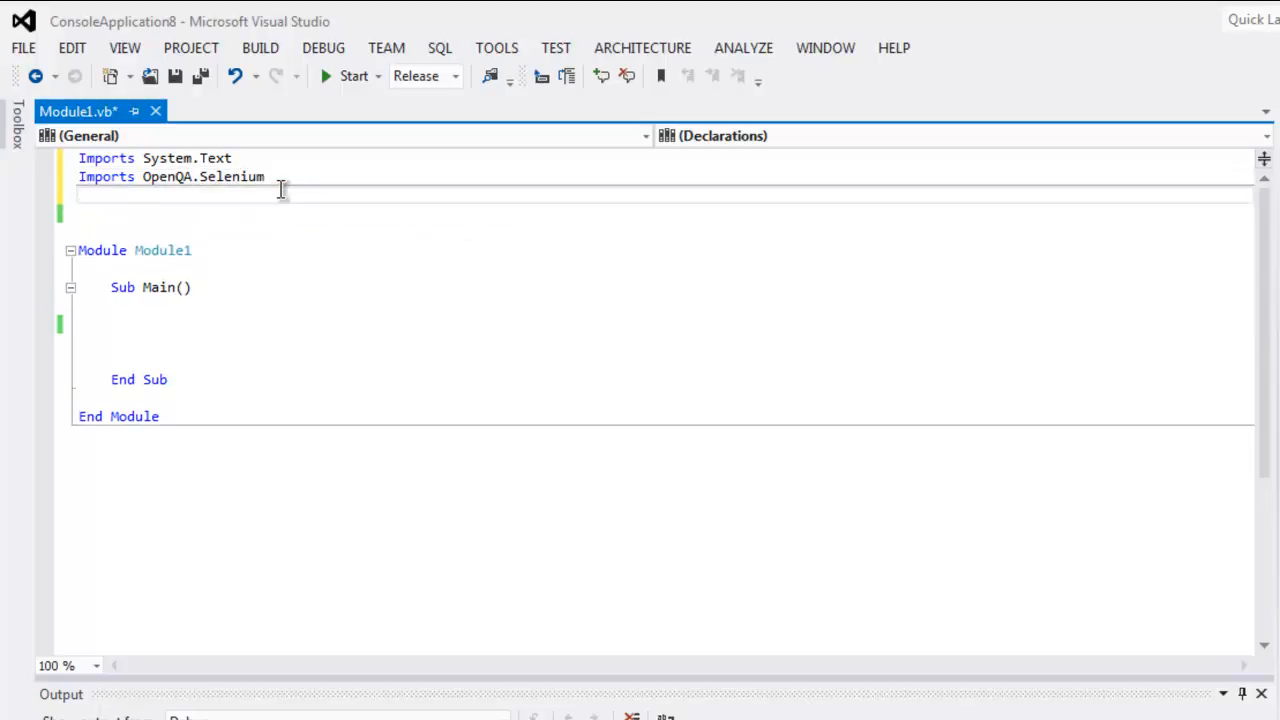
- Add Imports lines for OpenQA.Selenium.Chrome and OpenQA.Selenium.Support.UI
{"action": "type", "text": "Imports"}
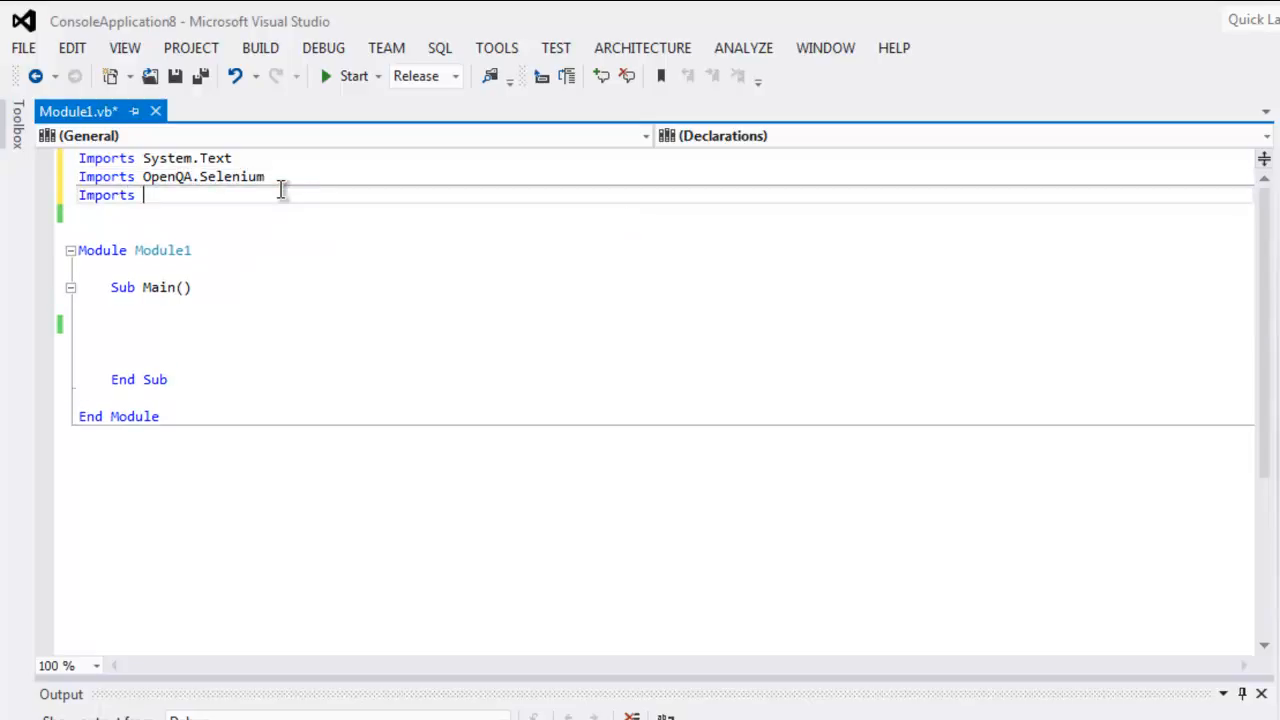
{"action": "type", "text": "OpenQA.Selenium."}
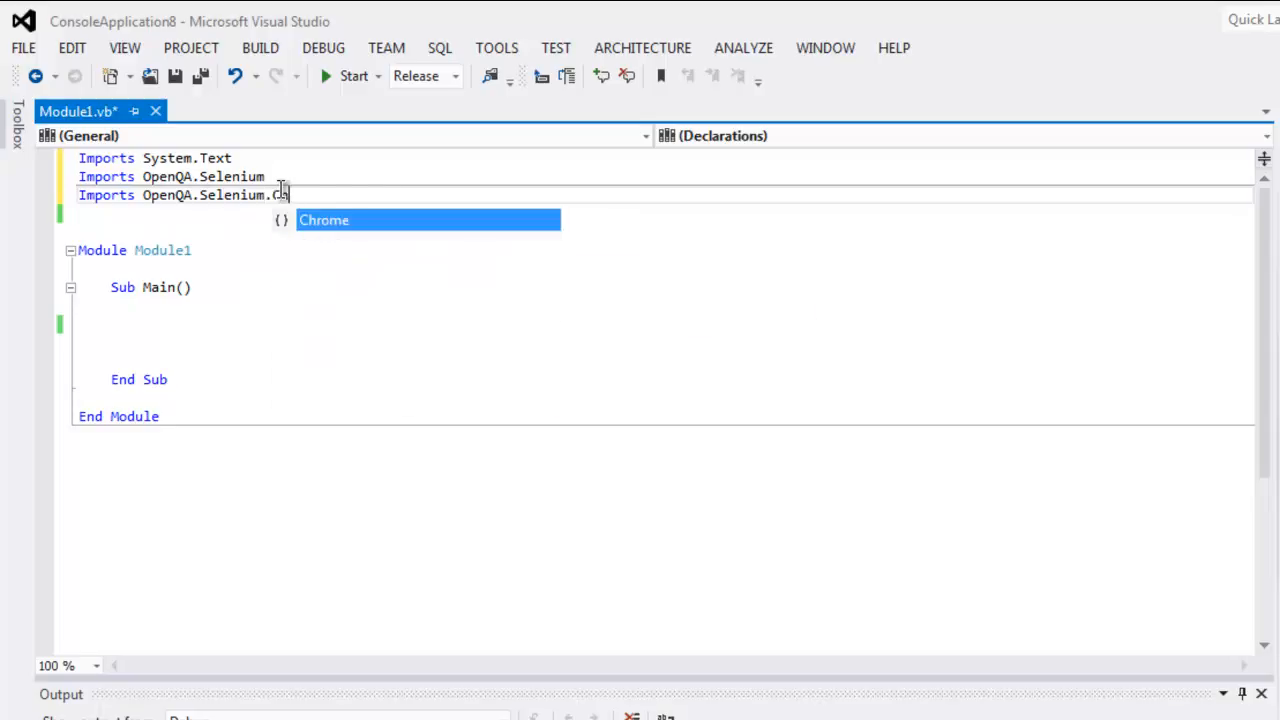
{"action": "type", "text": "Chrome"}
{"action": "type", "text": "Imports Op"}
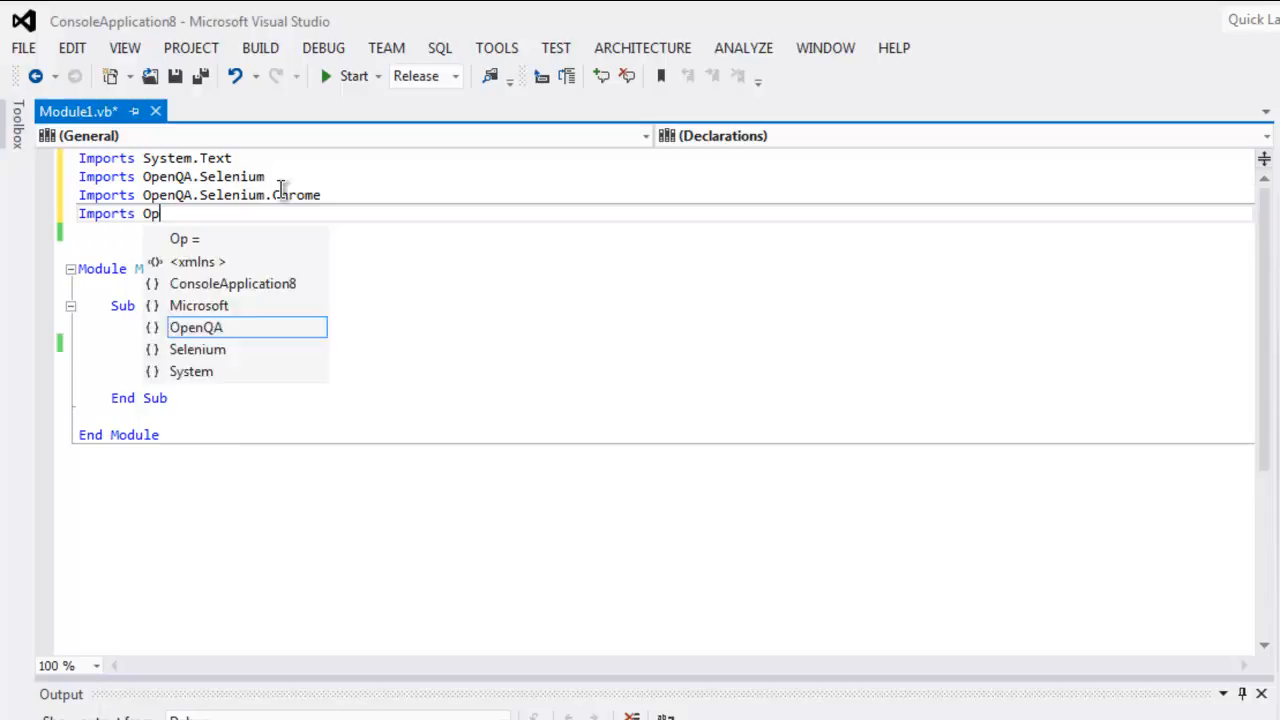
{"action": "type", "text": "enQA.S"}
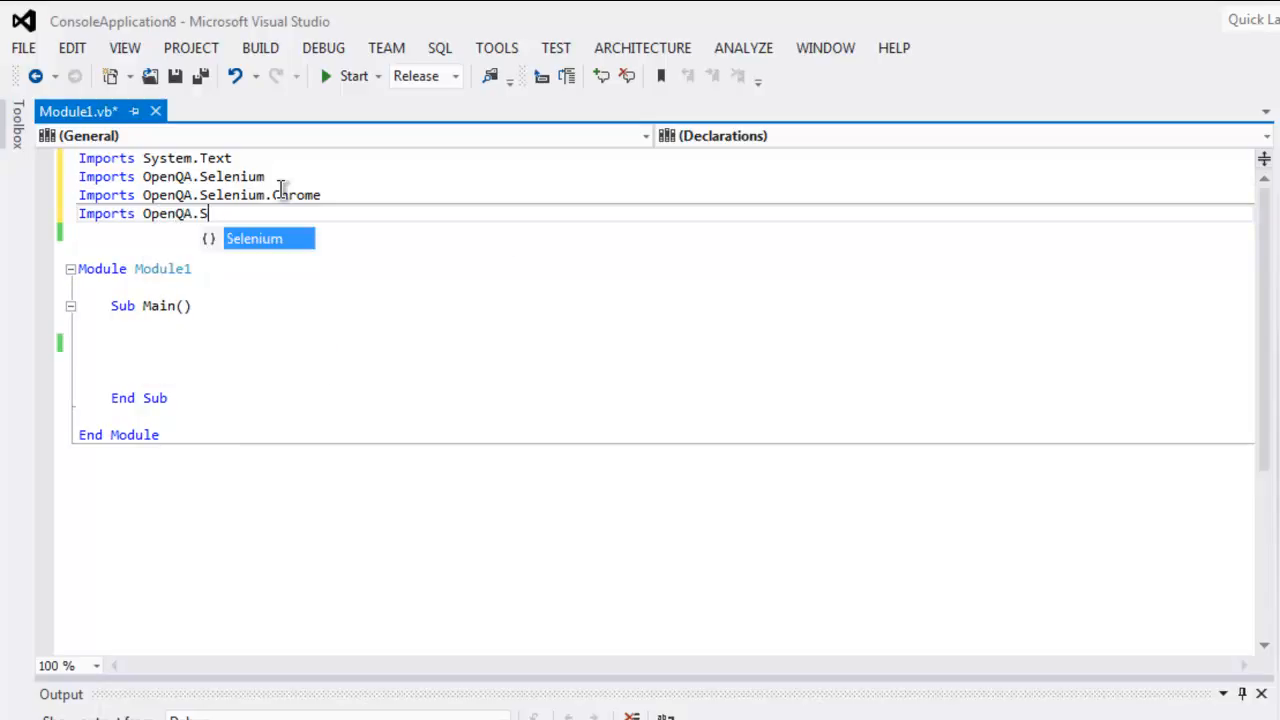
{"action": "type", "text": "."}
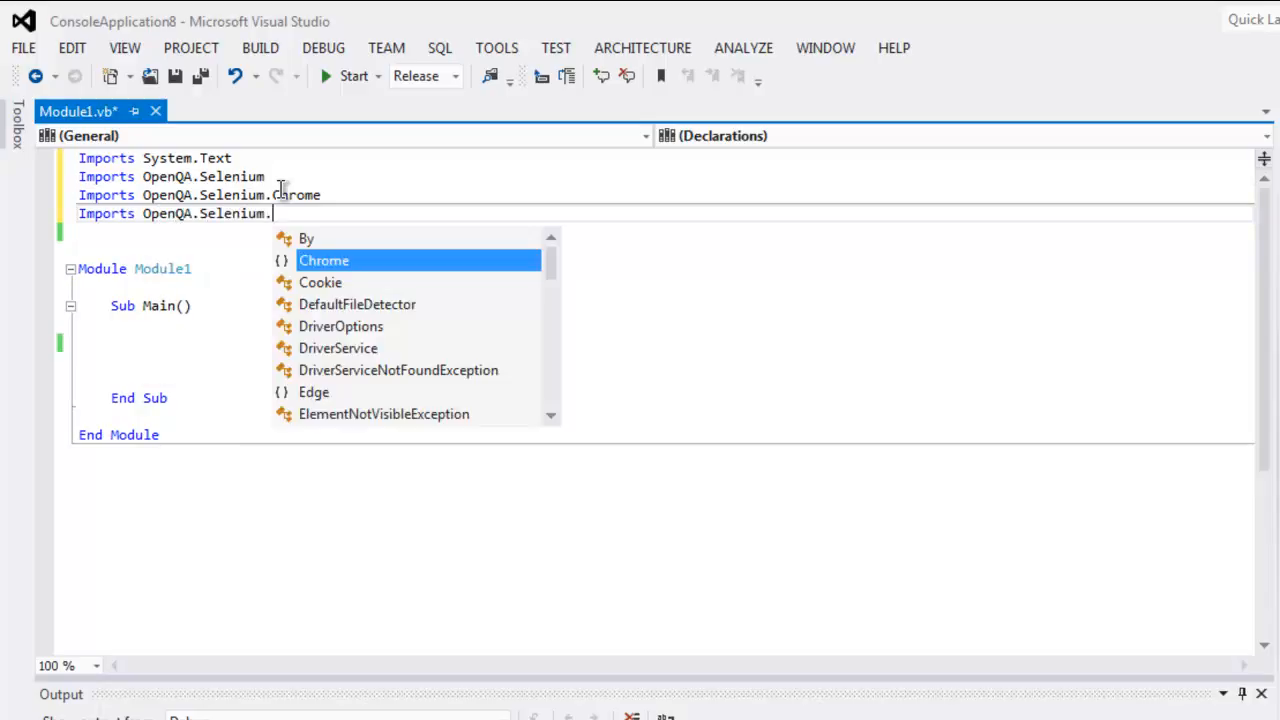
{"action": "type", "text": "Support.UI"}
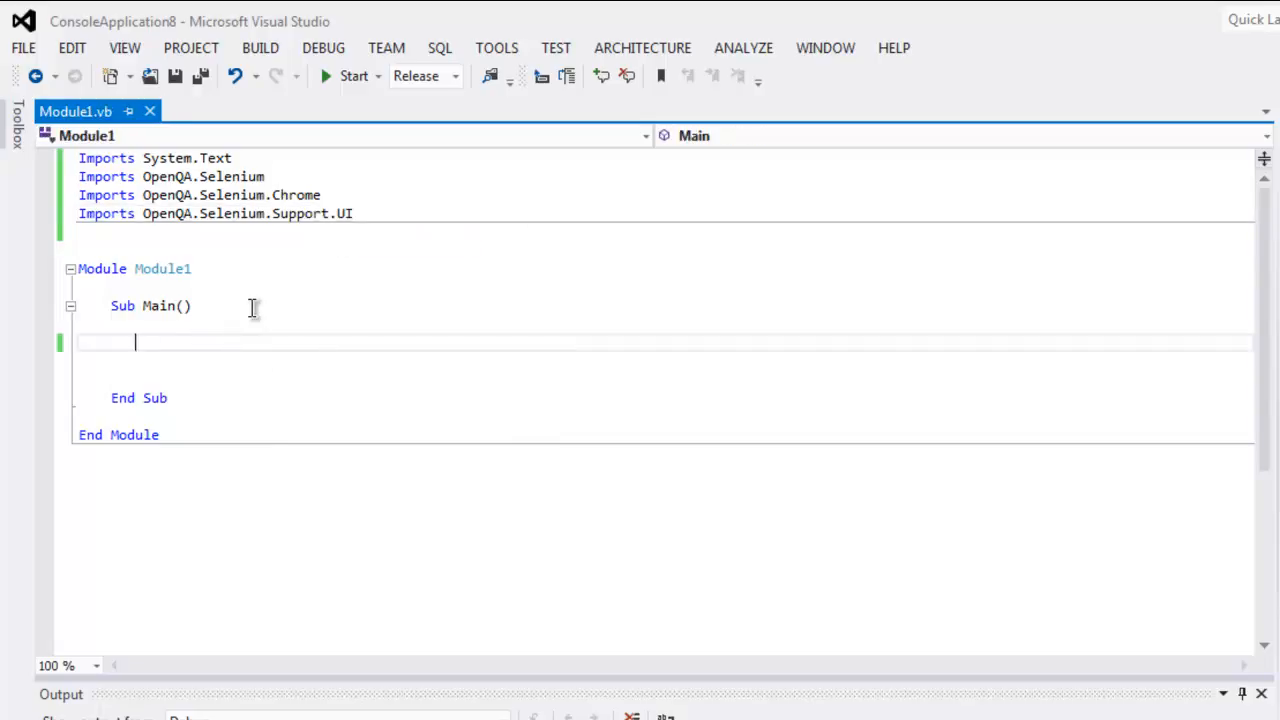
- Declare driver As IWebDriver = New ChromeDriver() in Main
{"action": "type", "text": "Dim driver As I"}
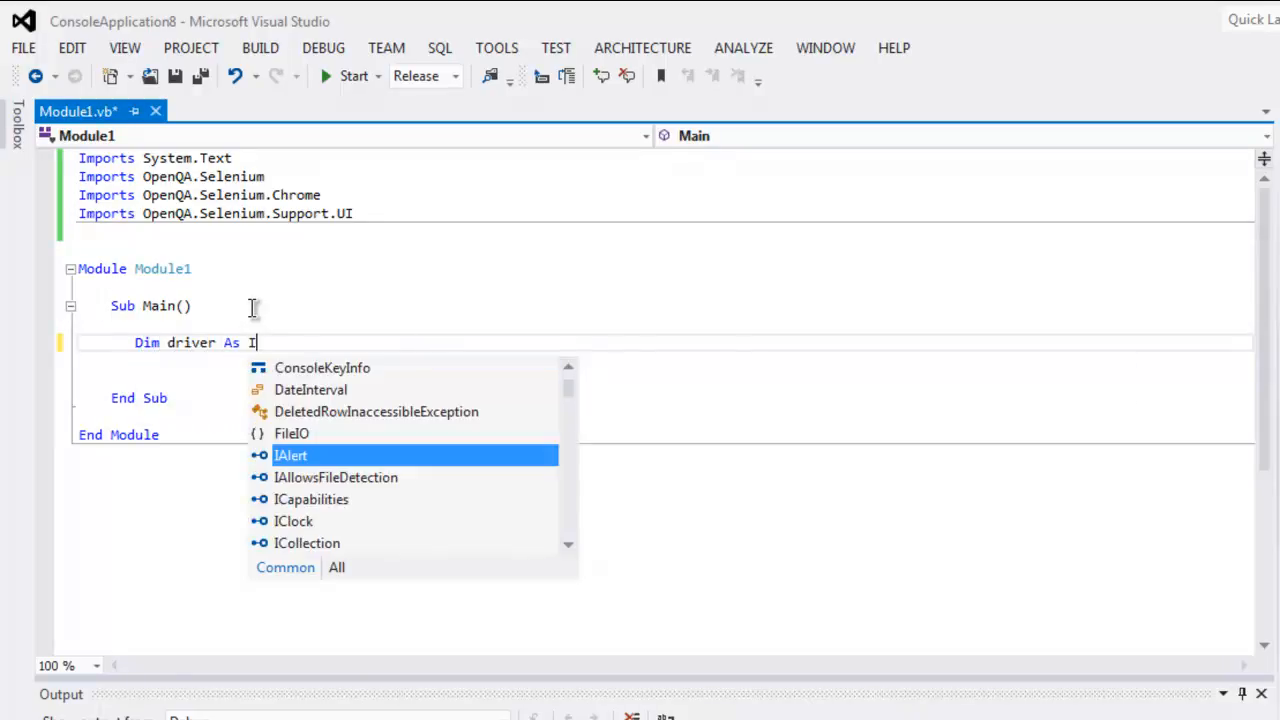
{"action": "type", "text": "We"}
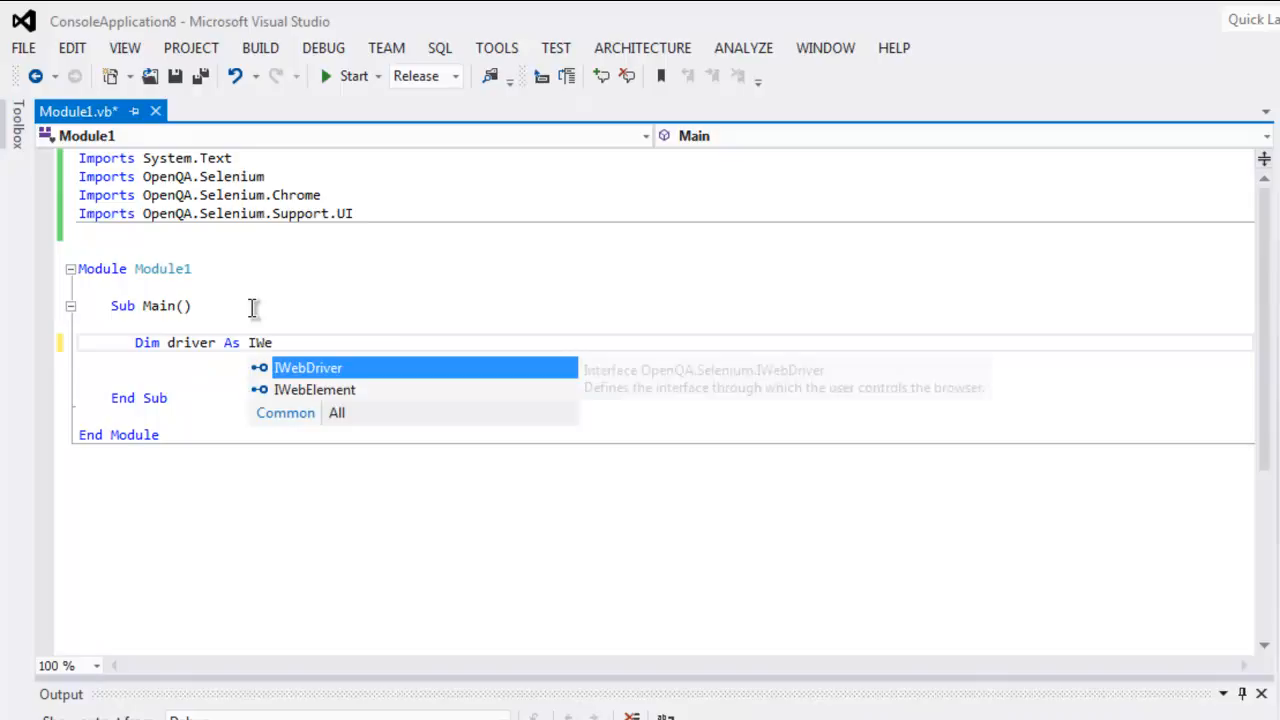
{"action": "type", "text": "driver"}
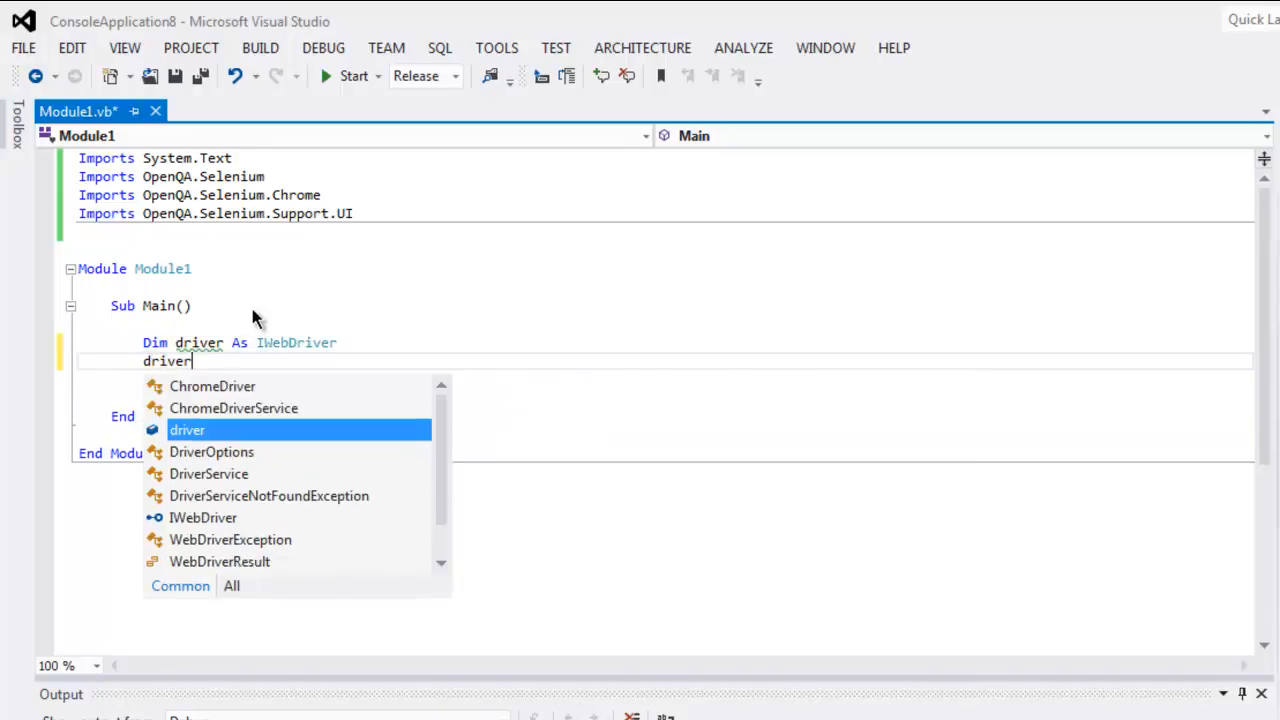
{"action": "type", "text": "= New"}
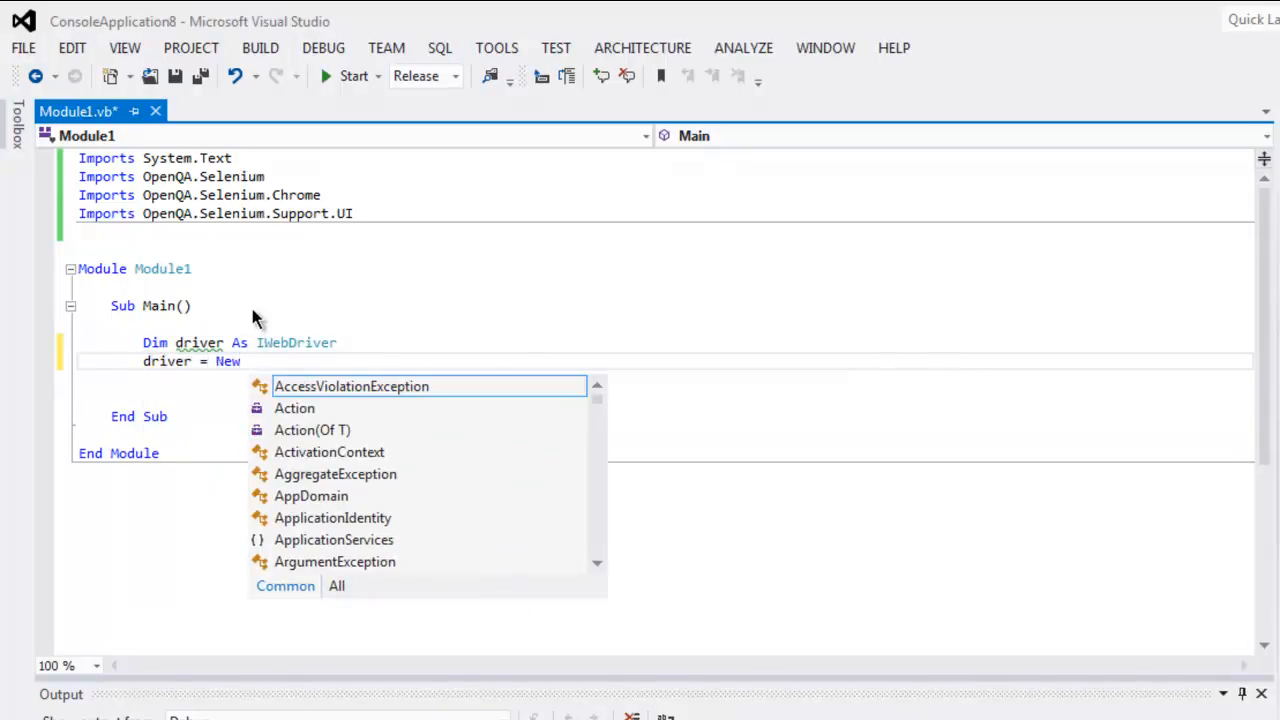
{"action": "type", "text": "ChromeDriver"}
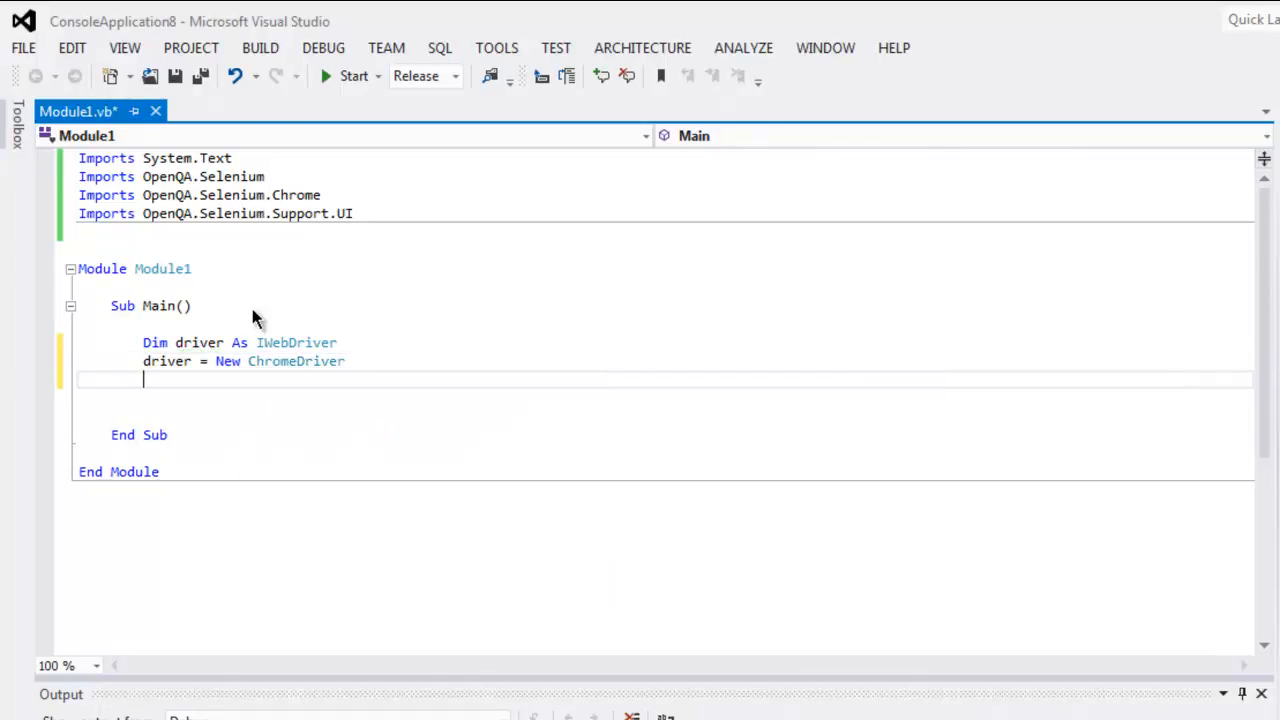
{"action": "type", "text": "drive"}
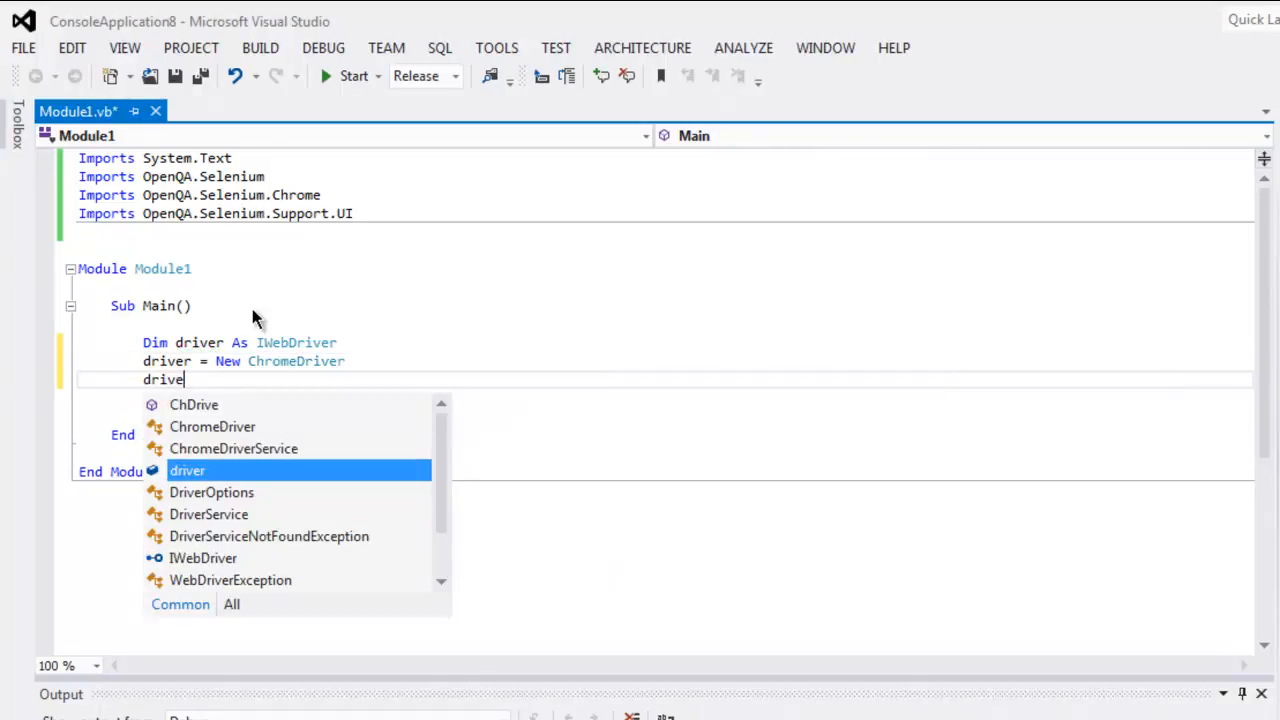
{"action": "type", "text": ".Navigate().GoToUrl"}
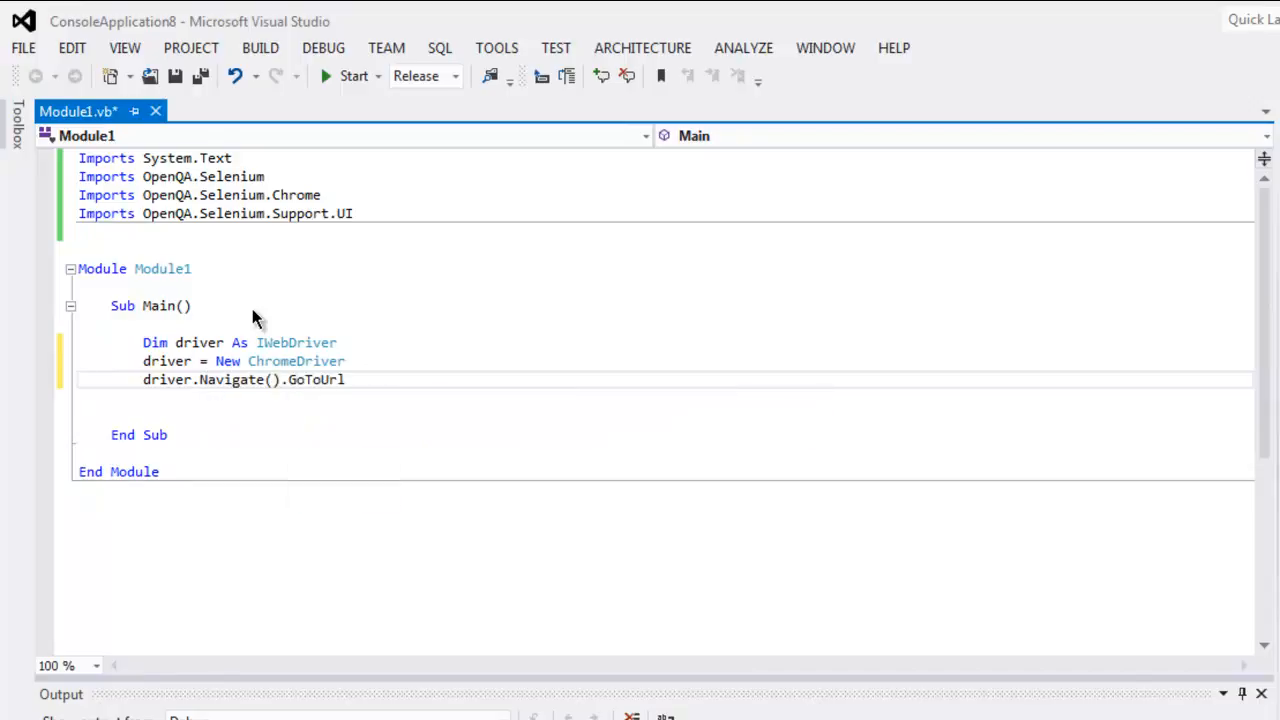
{"action": "type", "text": "()"}
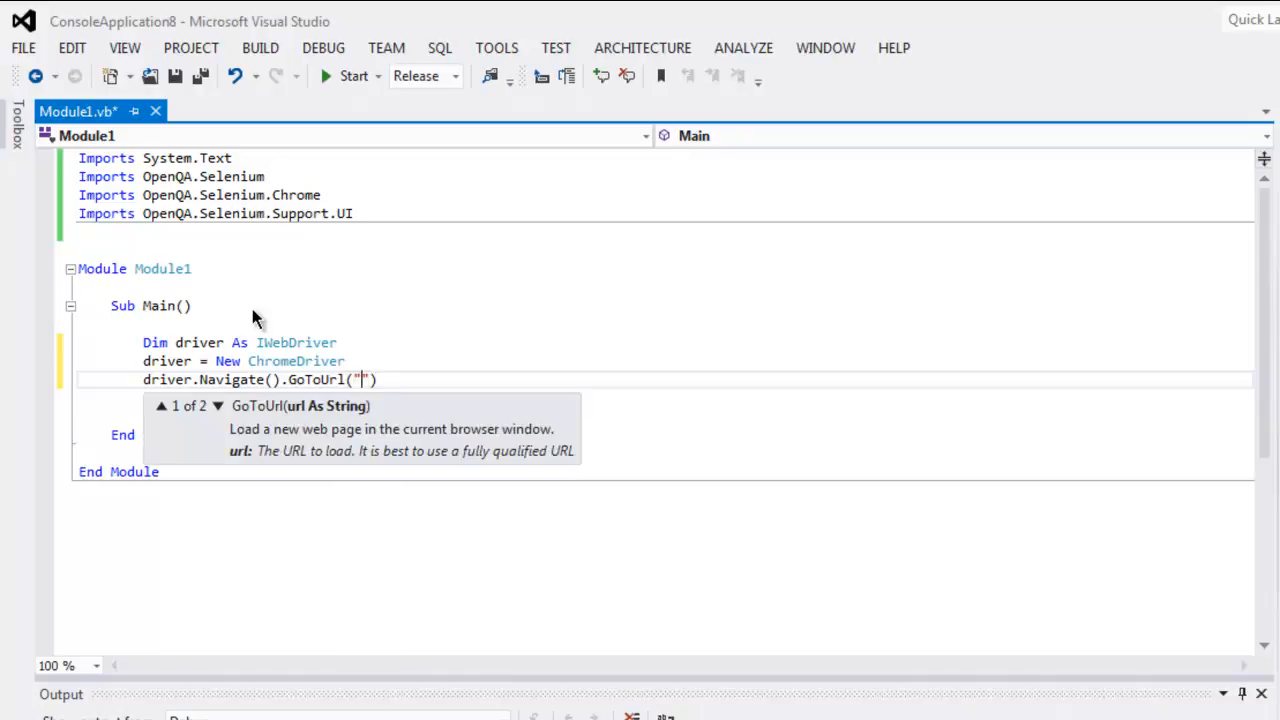
{"action": "type", "text": "http://google.com"}
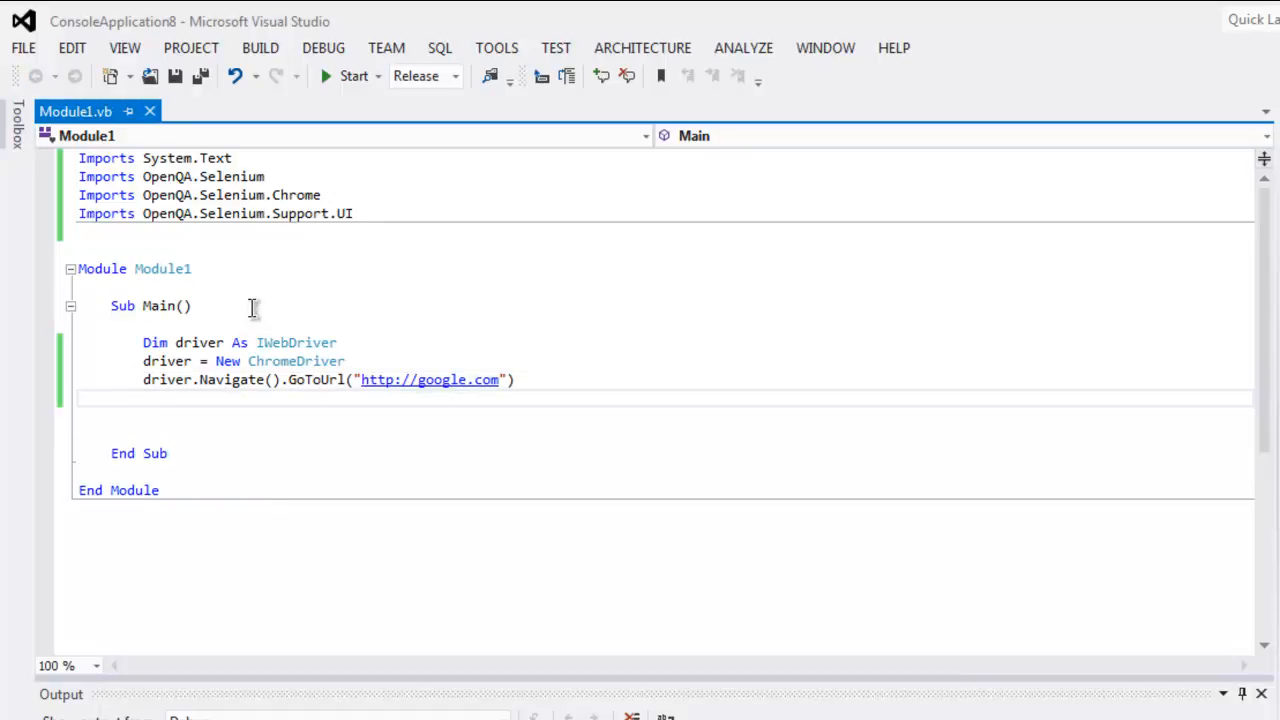
- Declare element As IWebElement = driver.FindElement(By.Id("lst-ib"))
{"action": "type", "text": "Dim"}
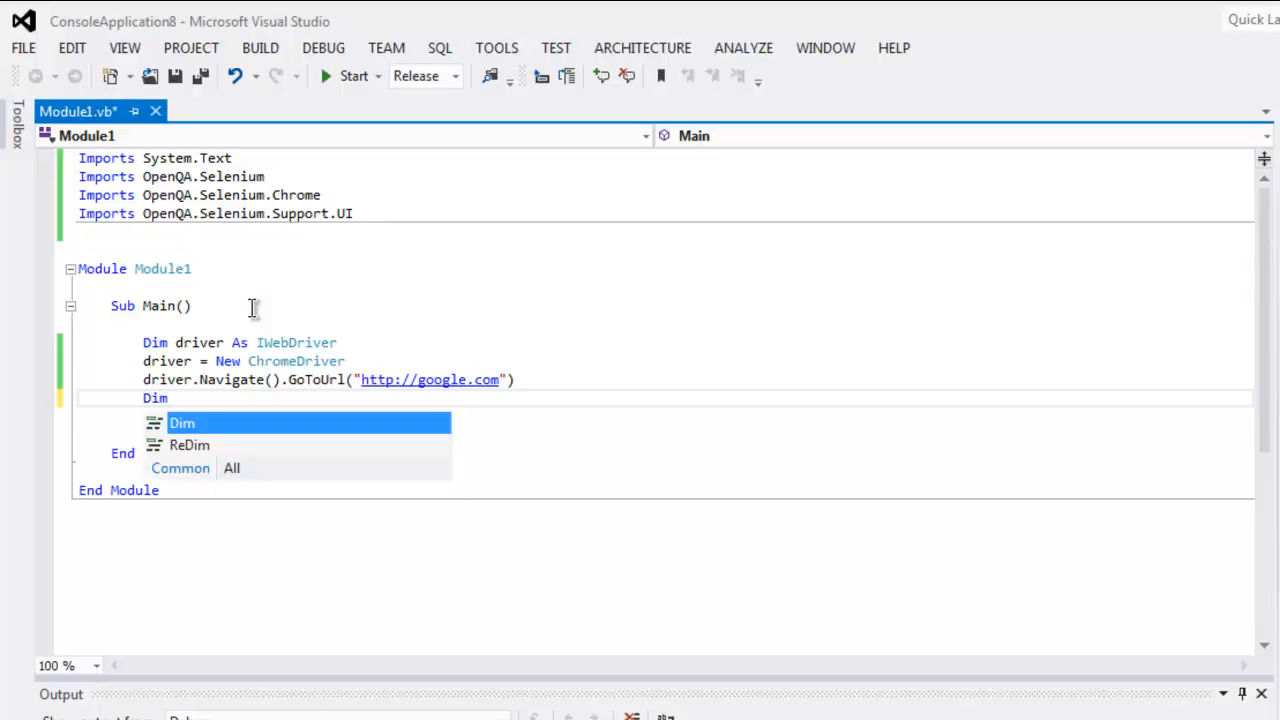
{"action": "type", "text": "element"}
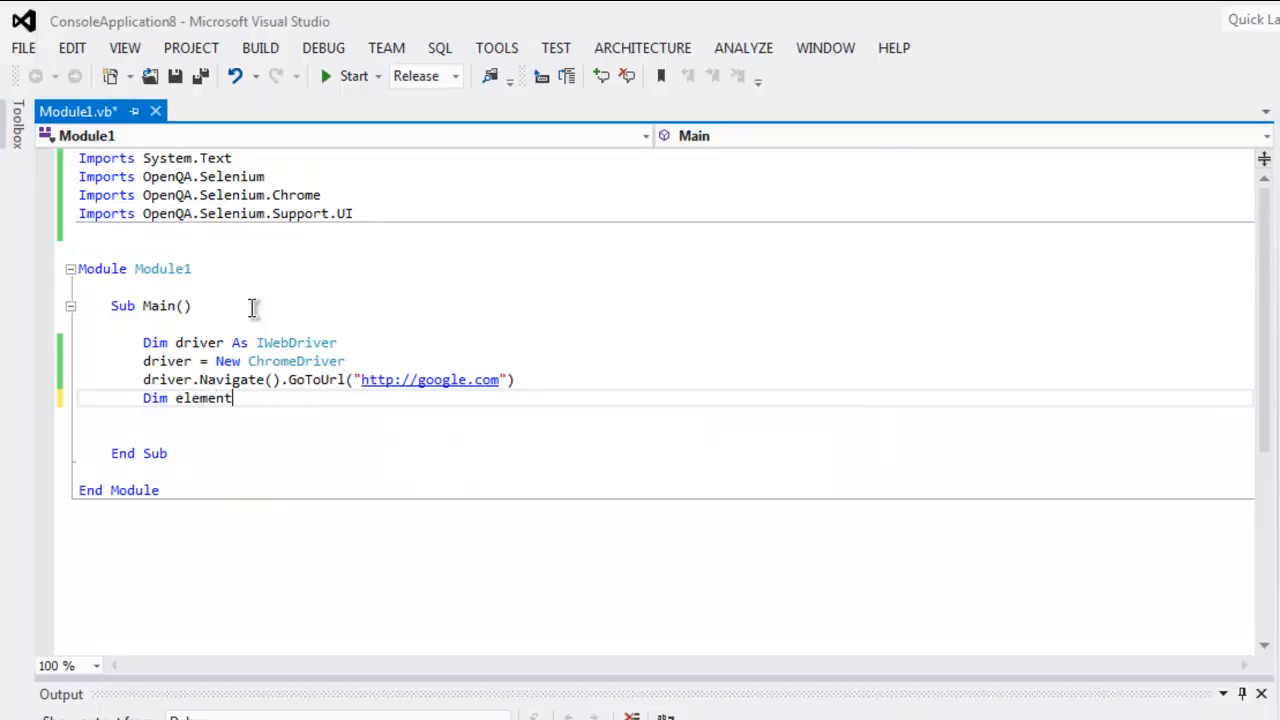
{"action": "type", "text": "As"}
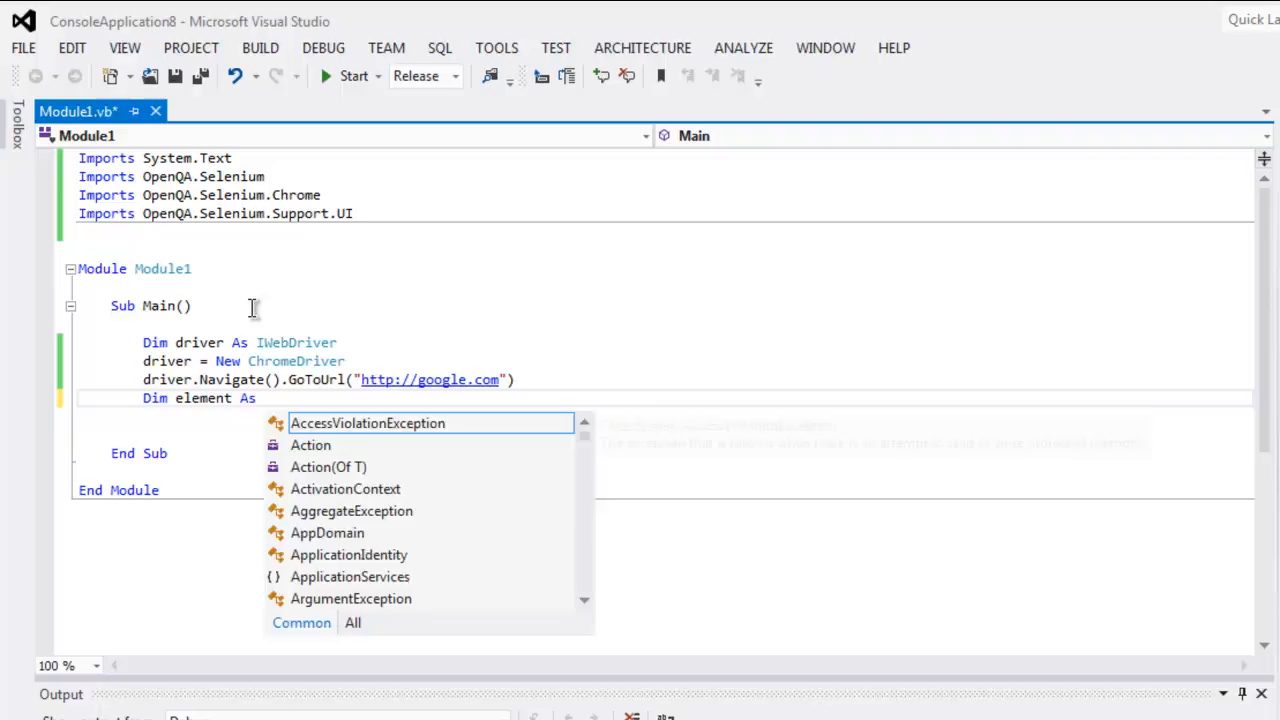
{"action": "type", "text": "IWebElement = driver.FindElement"}
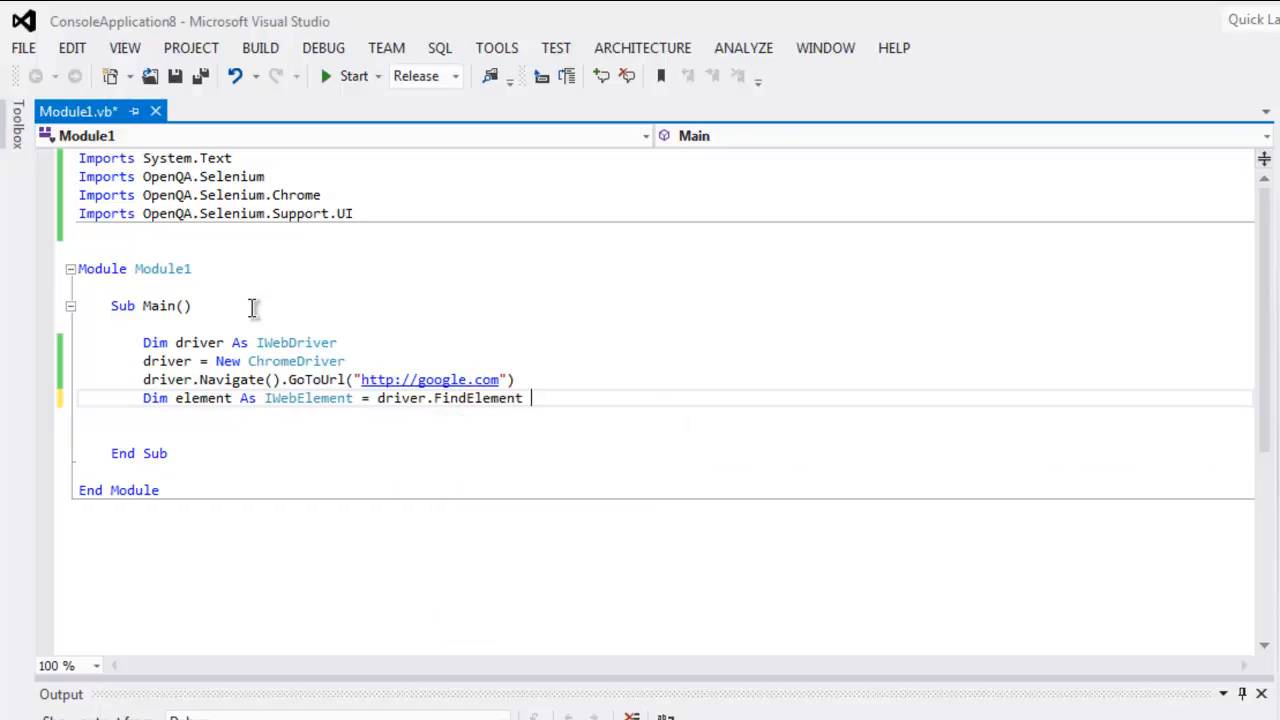
{"action": "type", "text": "()"}
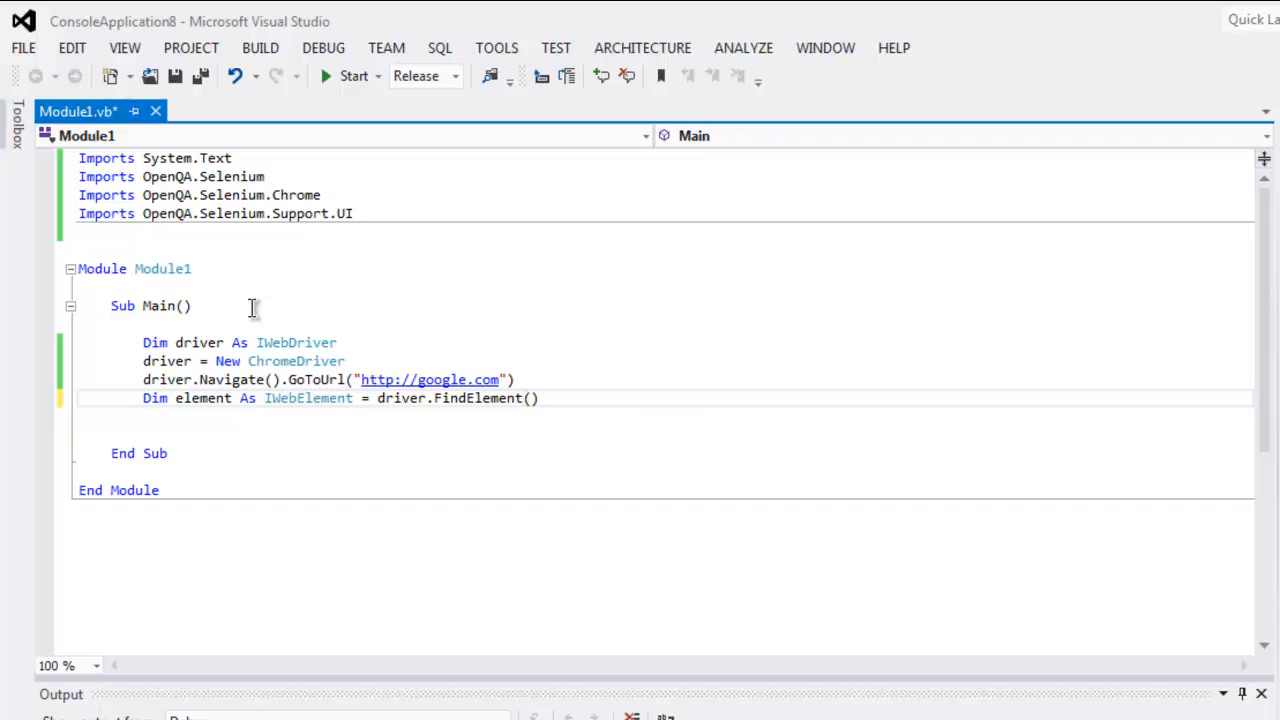
{"action": "type", "text": "By.Id"}
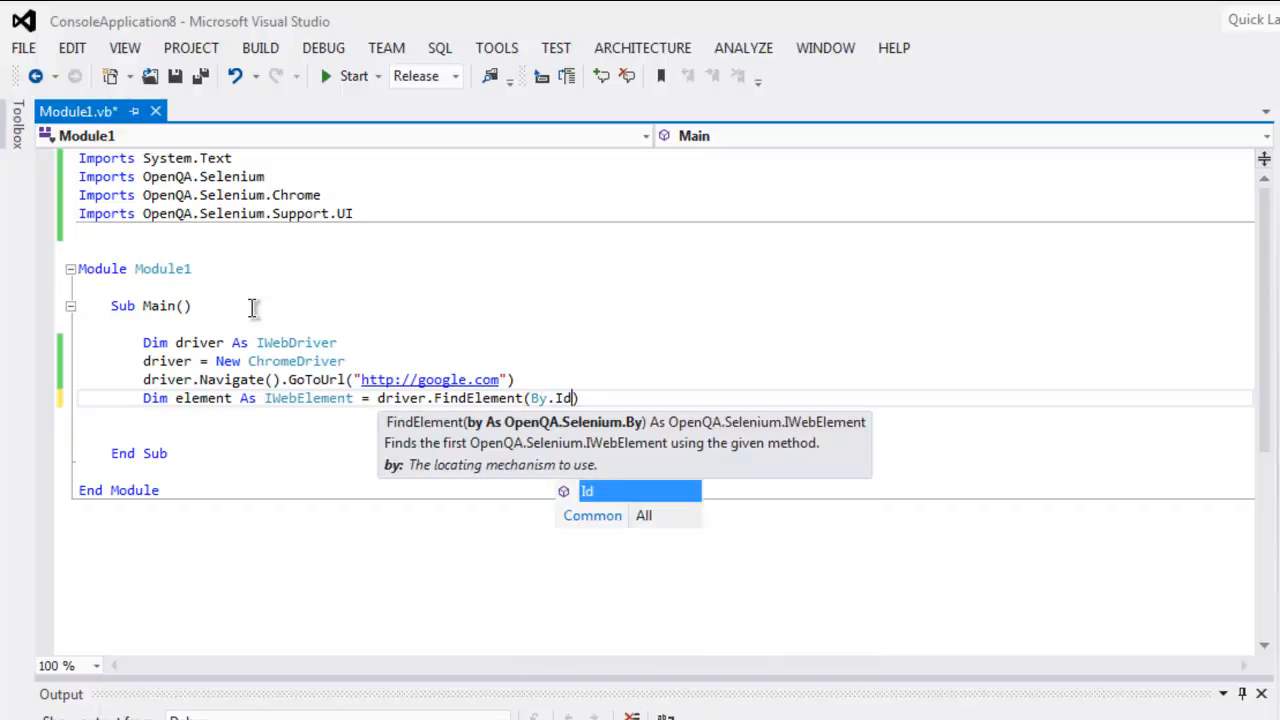
{"action": "type", "text": "("}
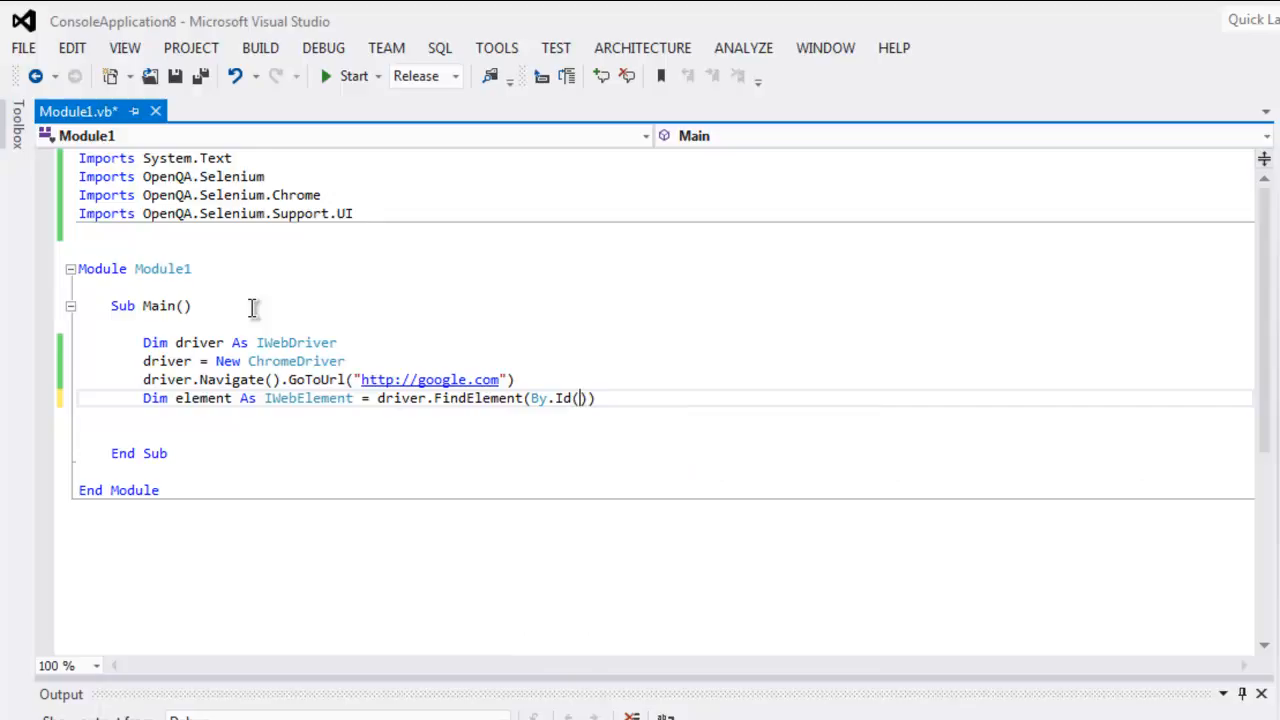
{"action": "type", "text": "\"\""}
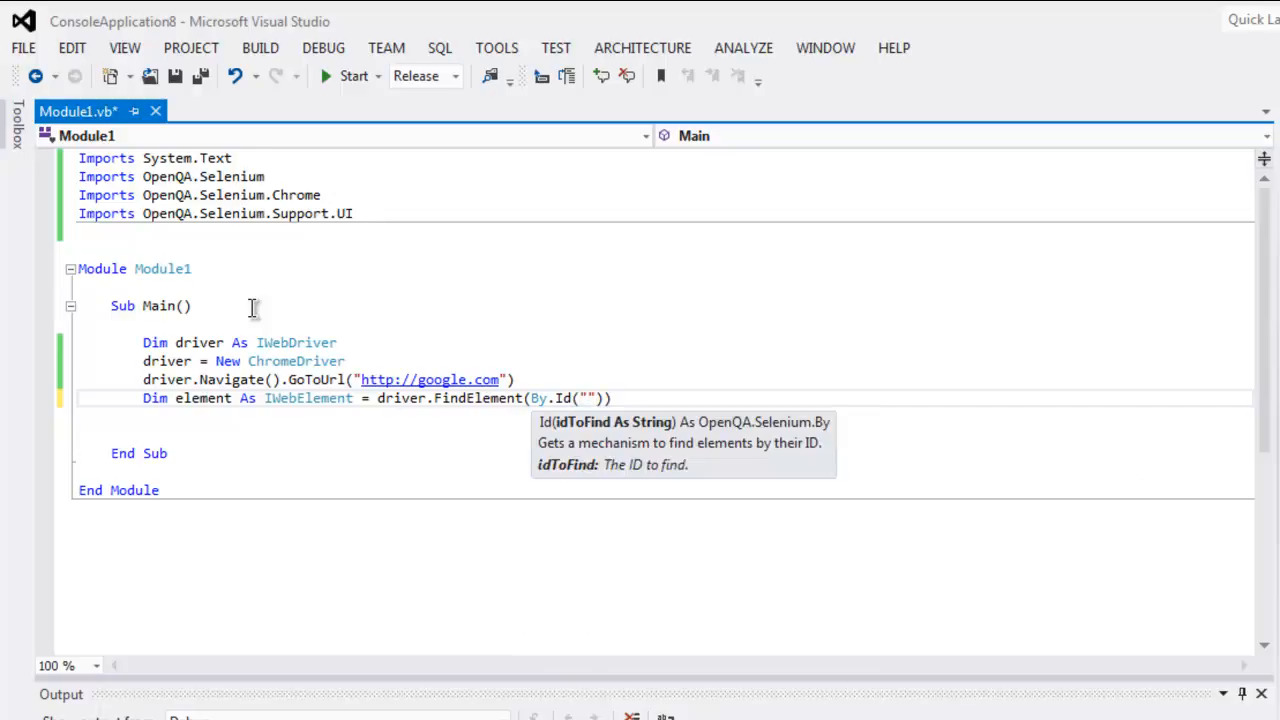
{"action": "type", "text": "lst-"}
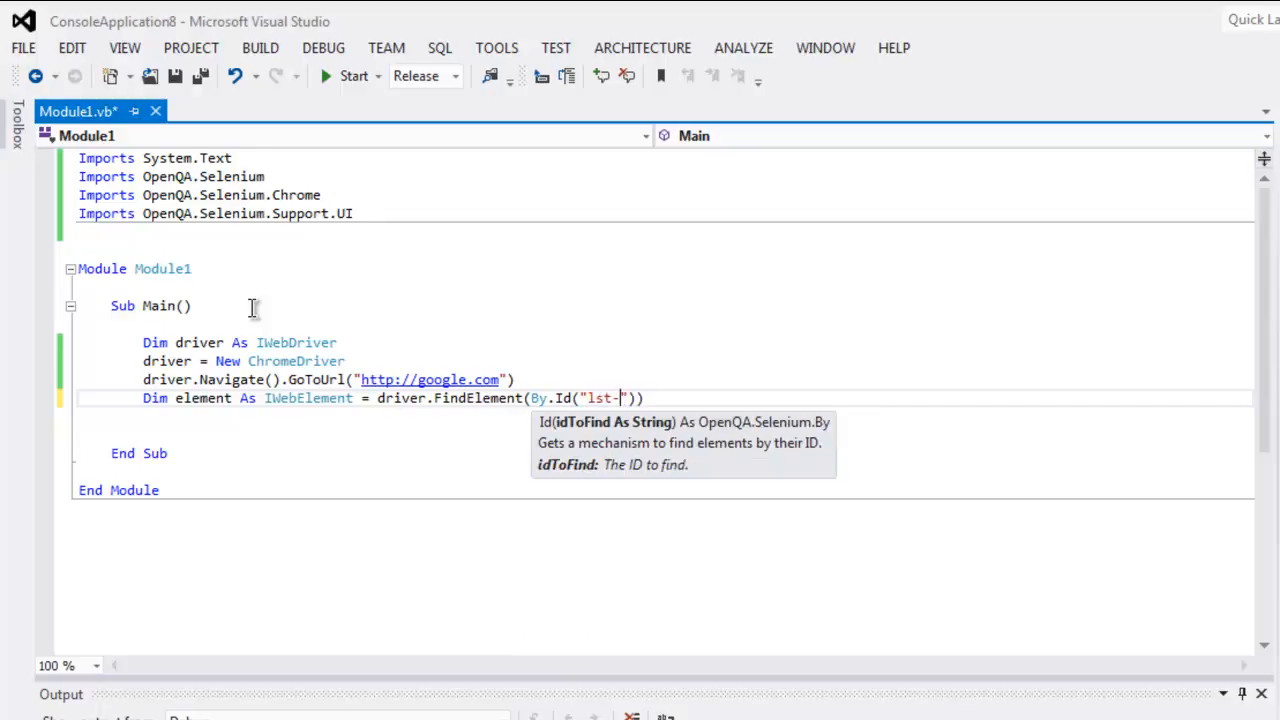
{"action": "type", "text": "ib"}
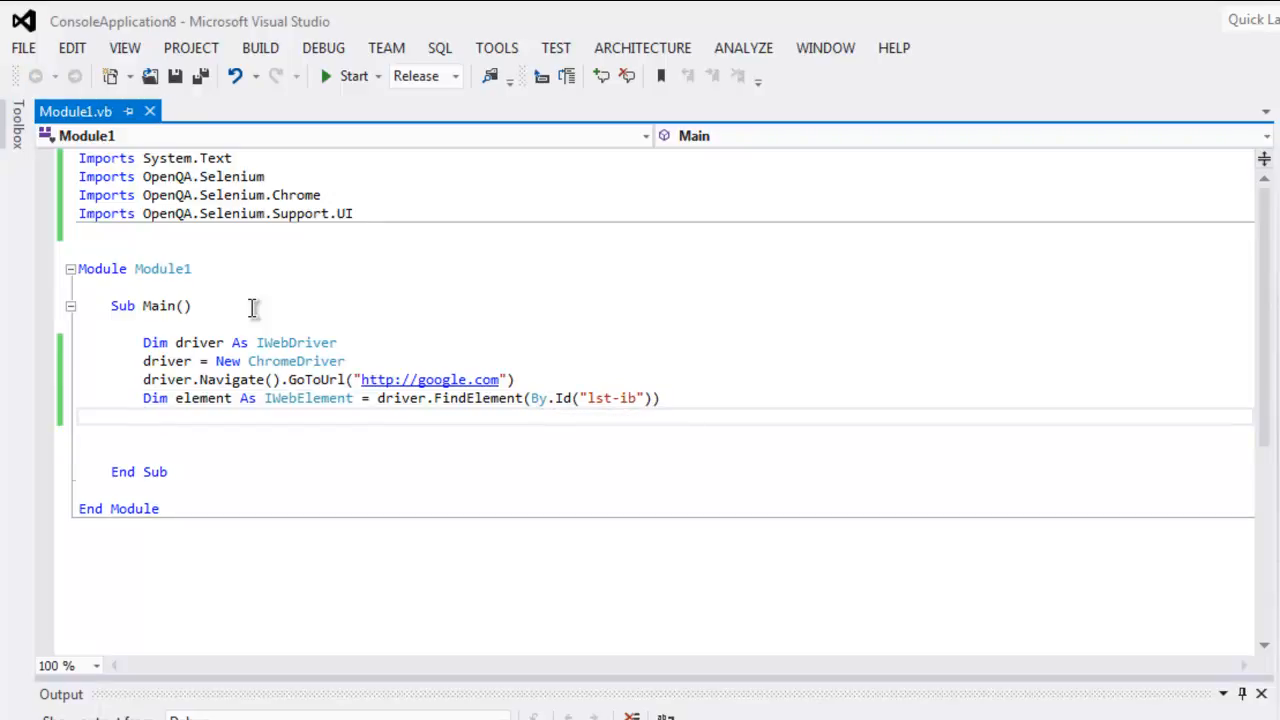
- Write element.SendKeys("Selenium Python"), correcting the mistyped letters in the query
{"action": "type", "text": "eleme"}
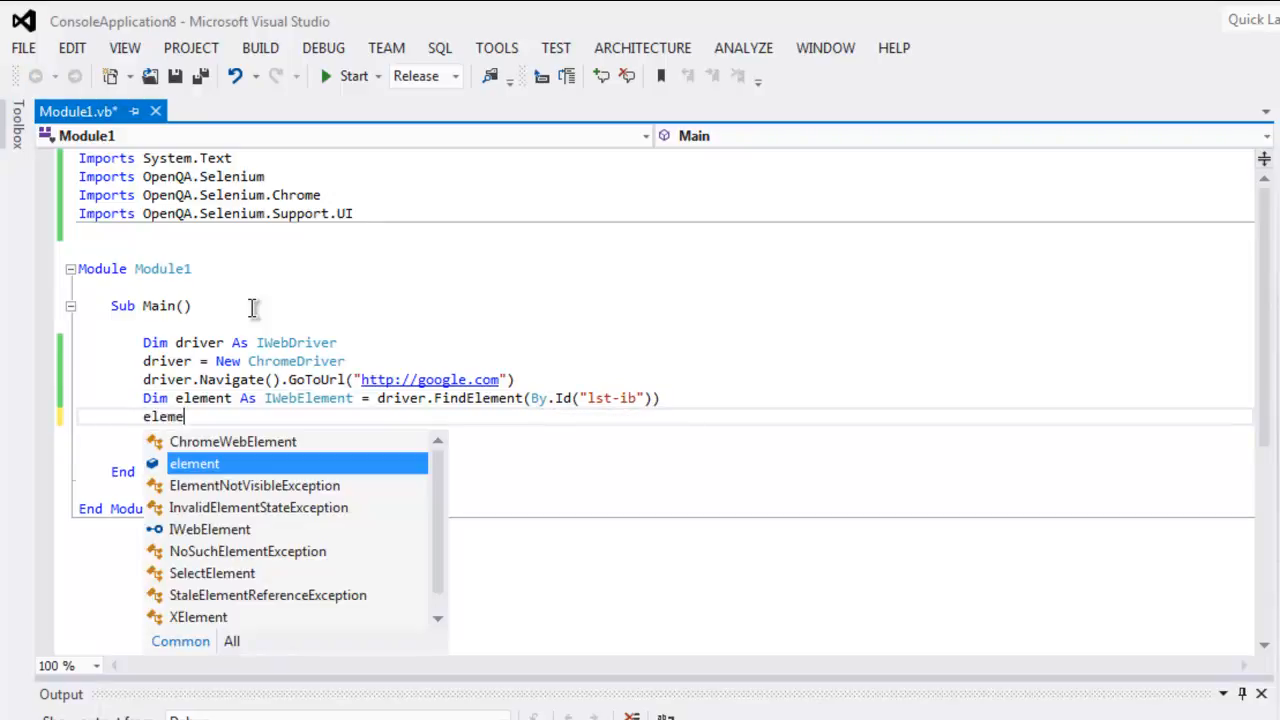
{"action": "type", "text": ".Sel"}
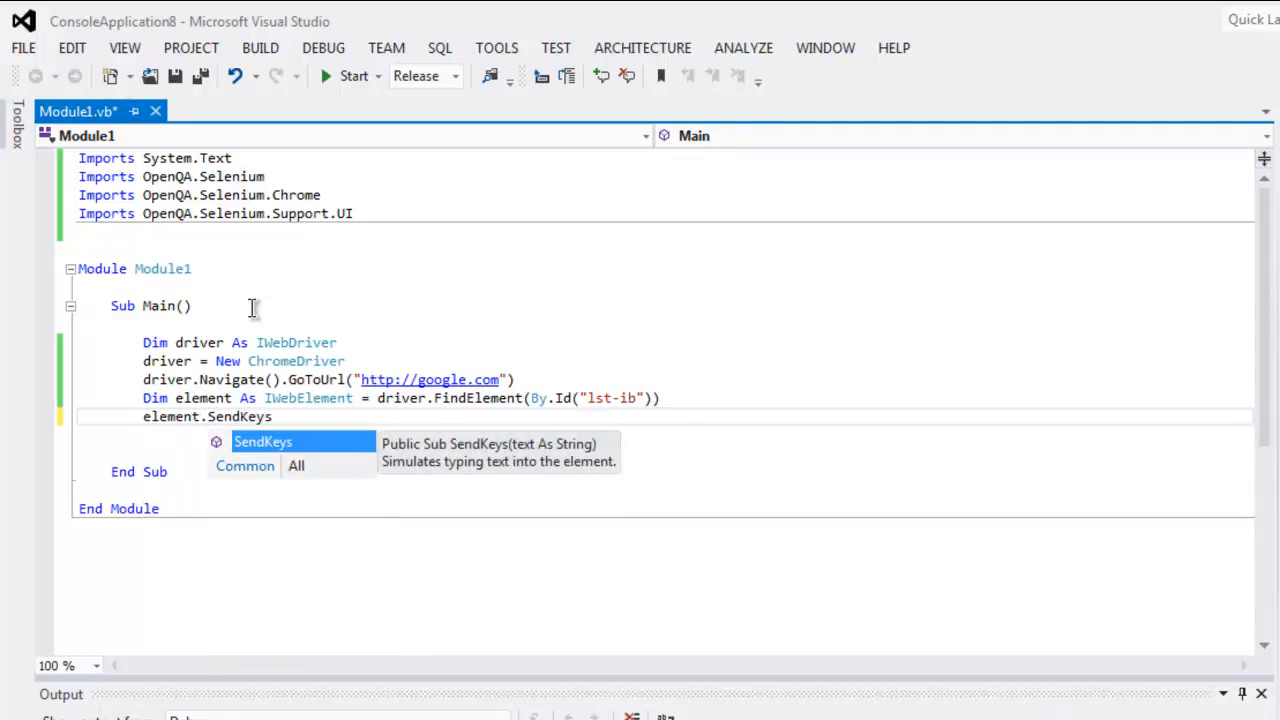
{"action": "type", "text": "(\""}
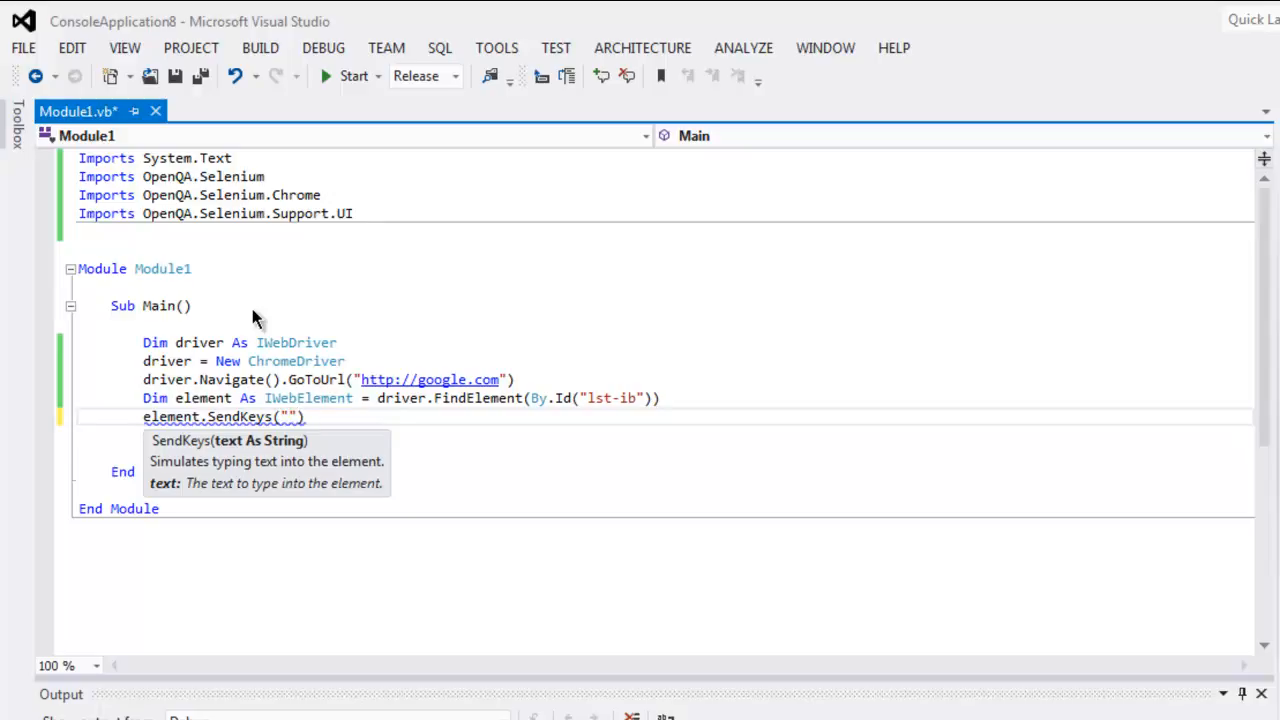
{"action": "type", "text": "Selenium"}
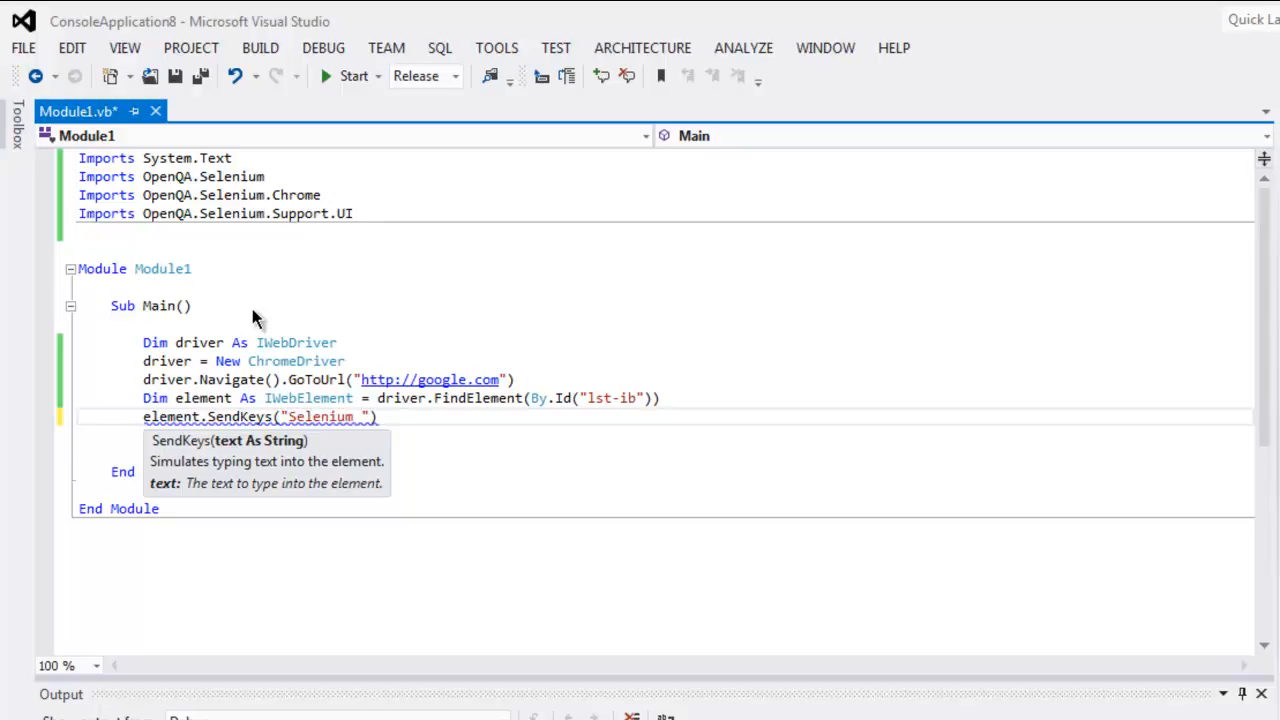
{"action": "type", "text": "Sc"}
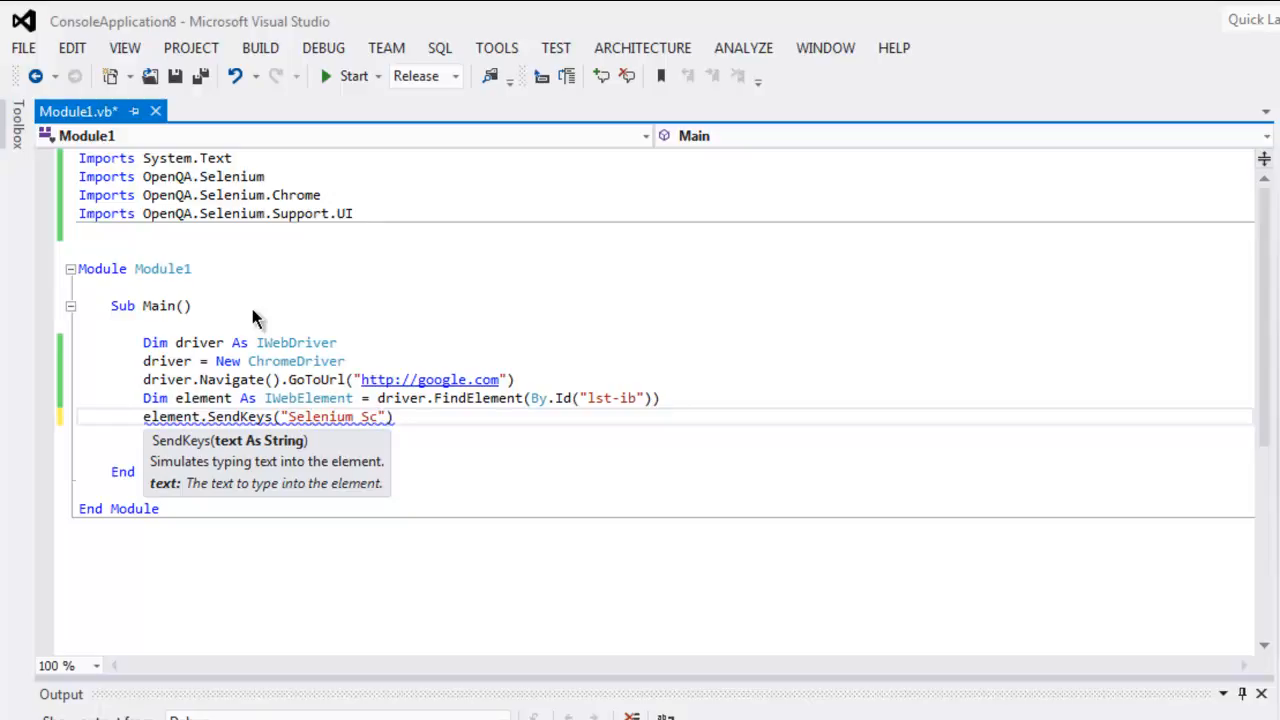
{"action": "key", "text": "BackSpace"}
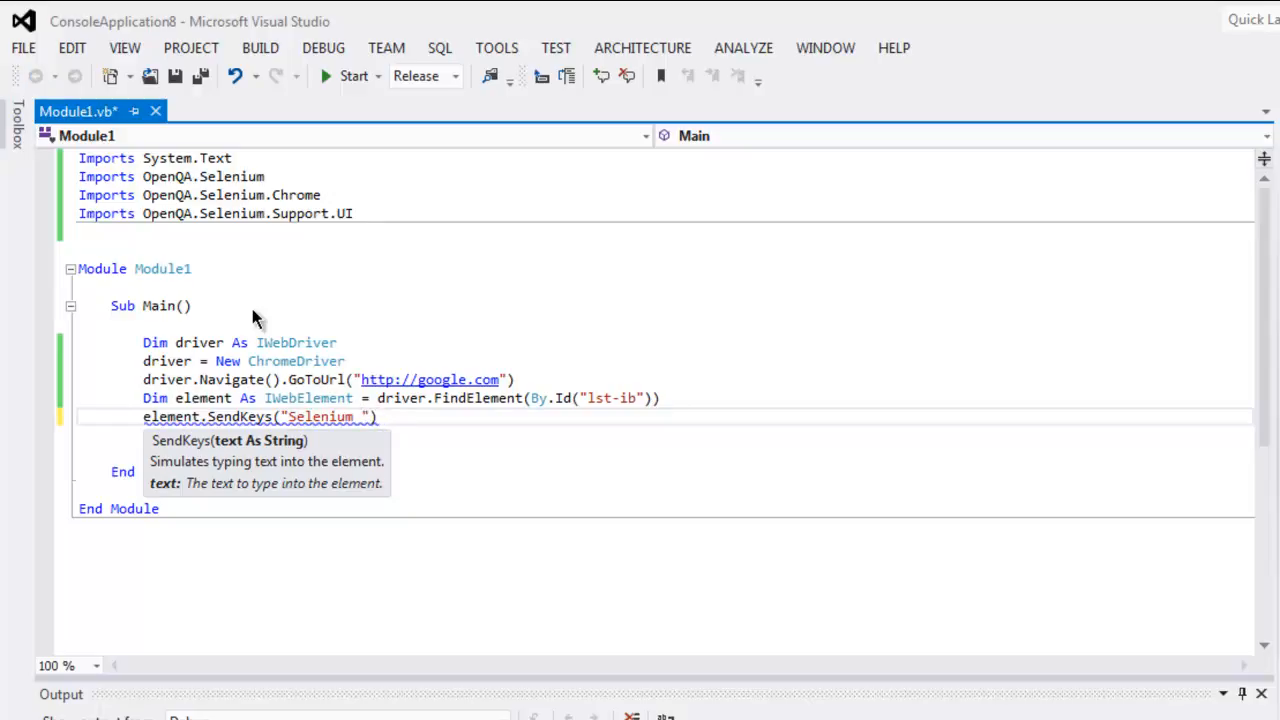
{"action": "type", "text": "Python"}
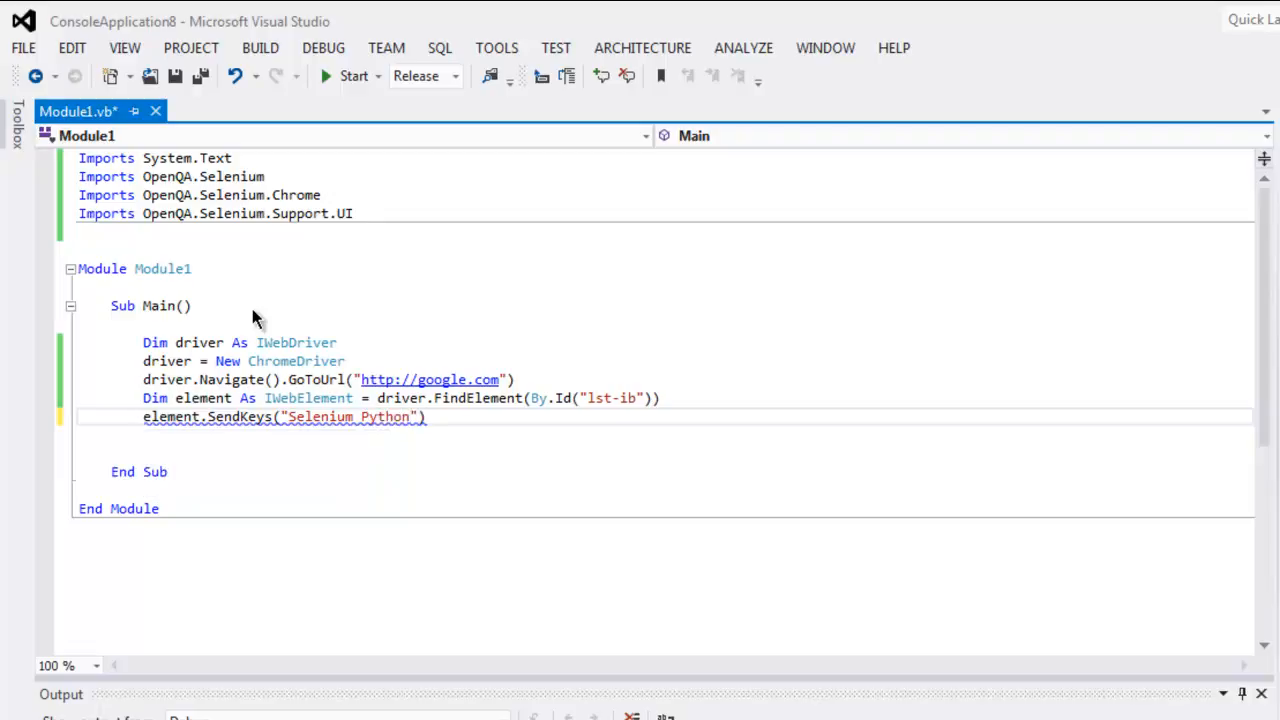
{"action": "key", "text": "enter"}
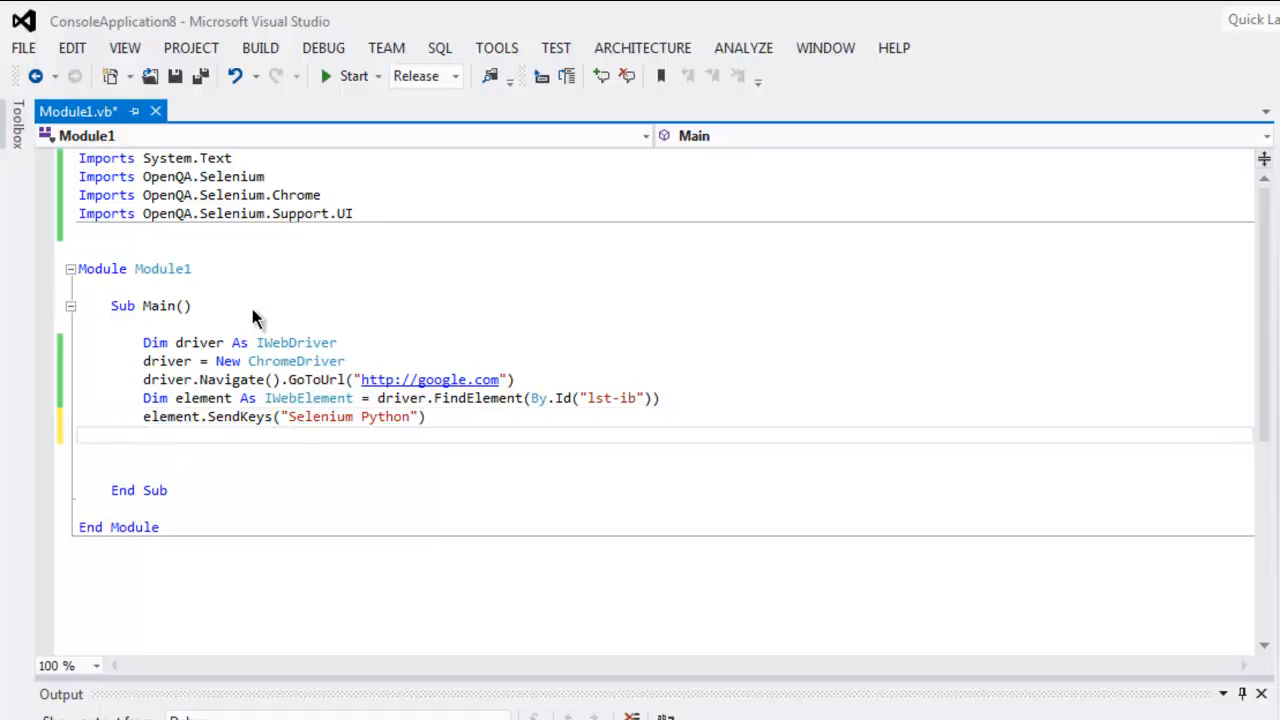
- Add System.Threading.Thread.Sleep(5000) to pause five seconds after the query
{"action": "type", "text": "System."}
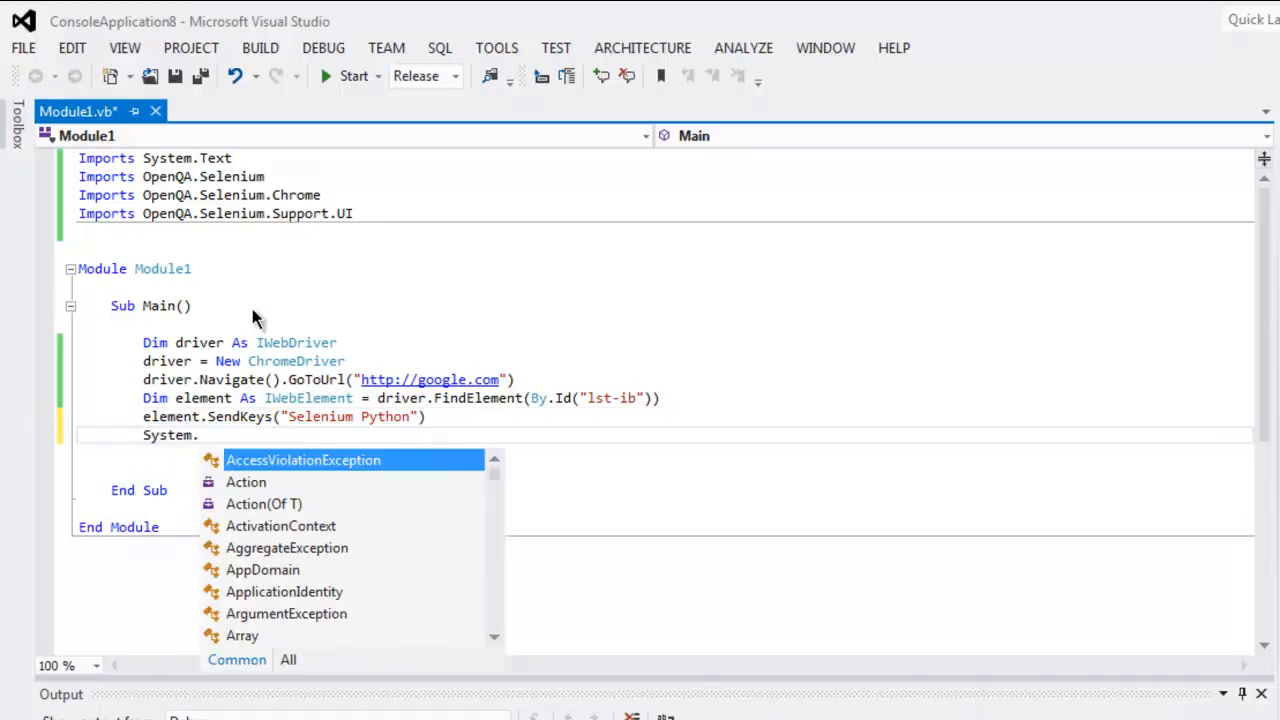
{"action": "type", "text": "Threading.Thread.Sleep"}
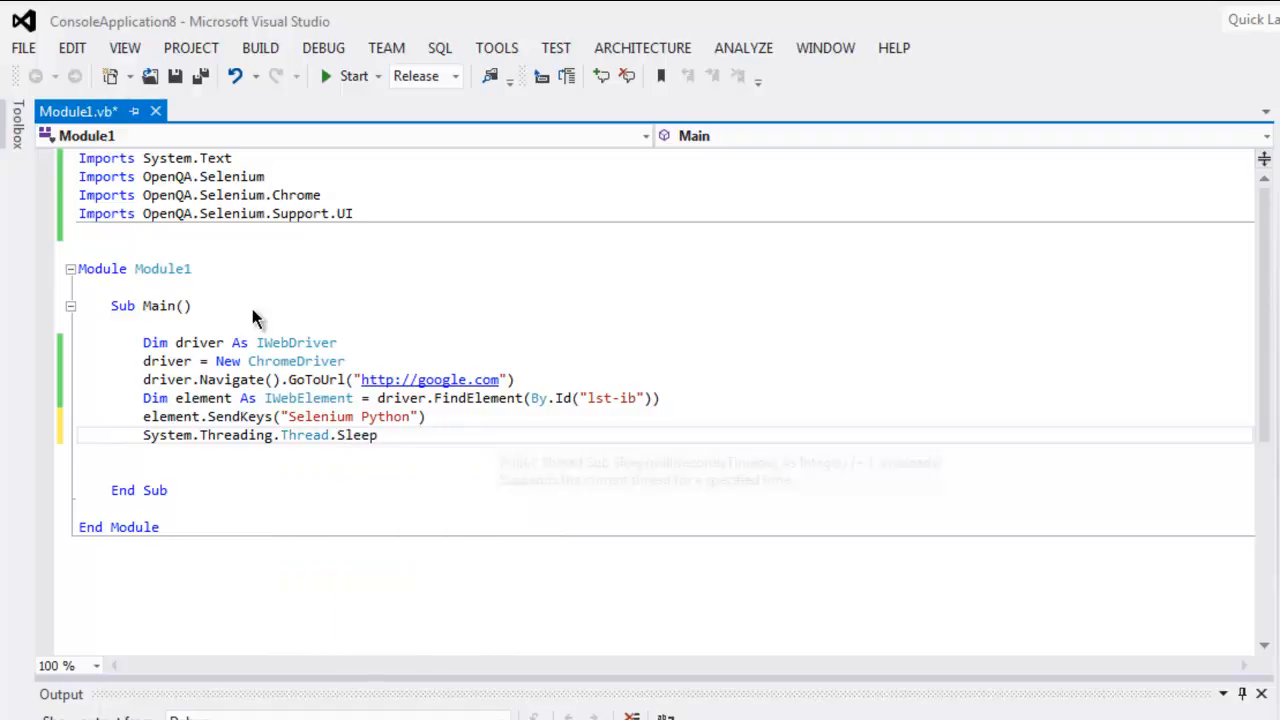
{"action": "type", "text": "(500)"}
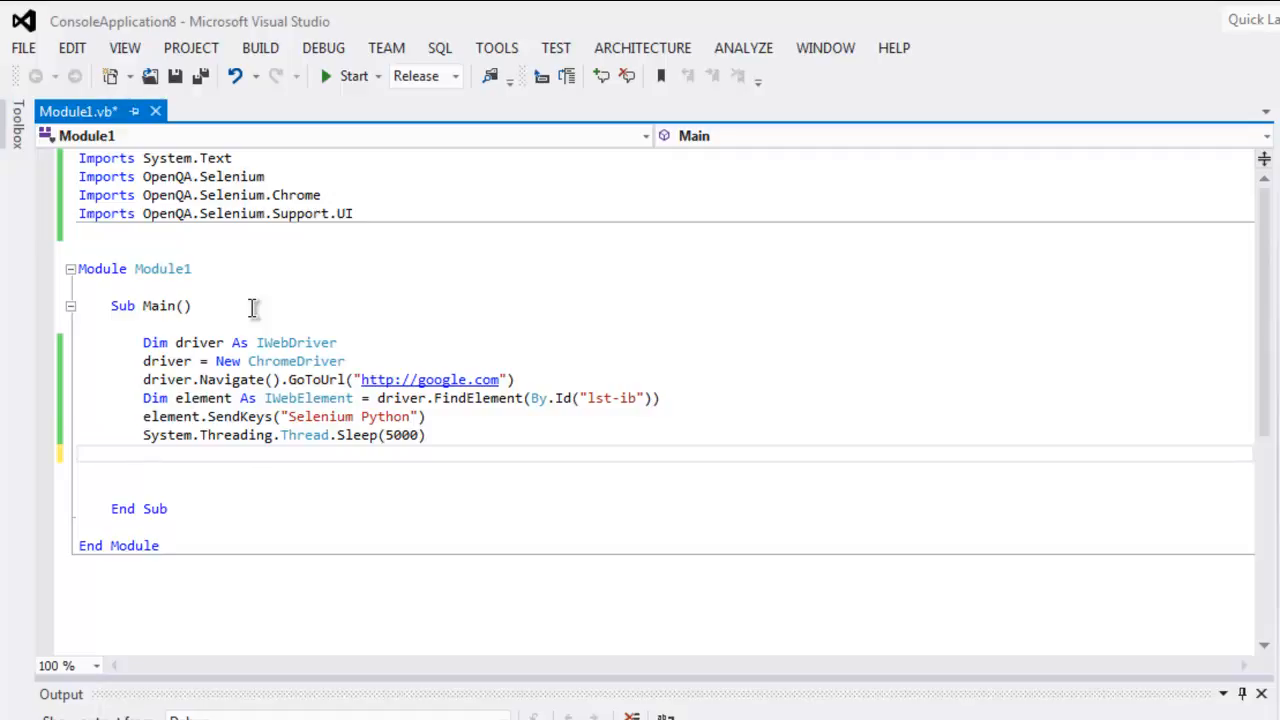
- Add element.Clear() to empty the search box after the pause
{"action": "type", "text": "element"}
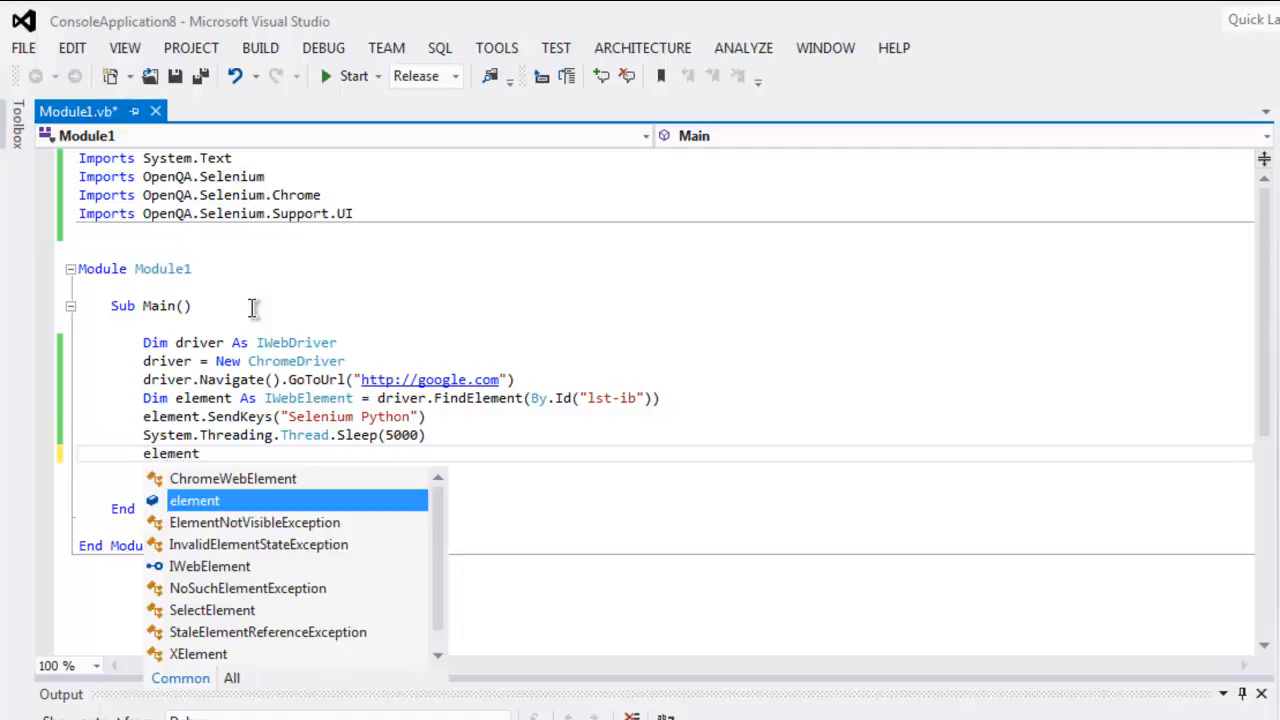
{"action": "type", "text": ".Clear"}
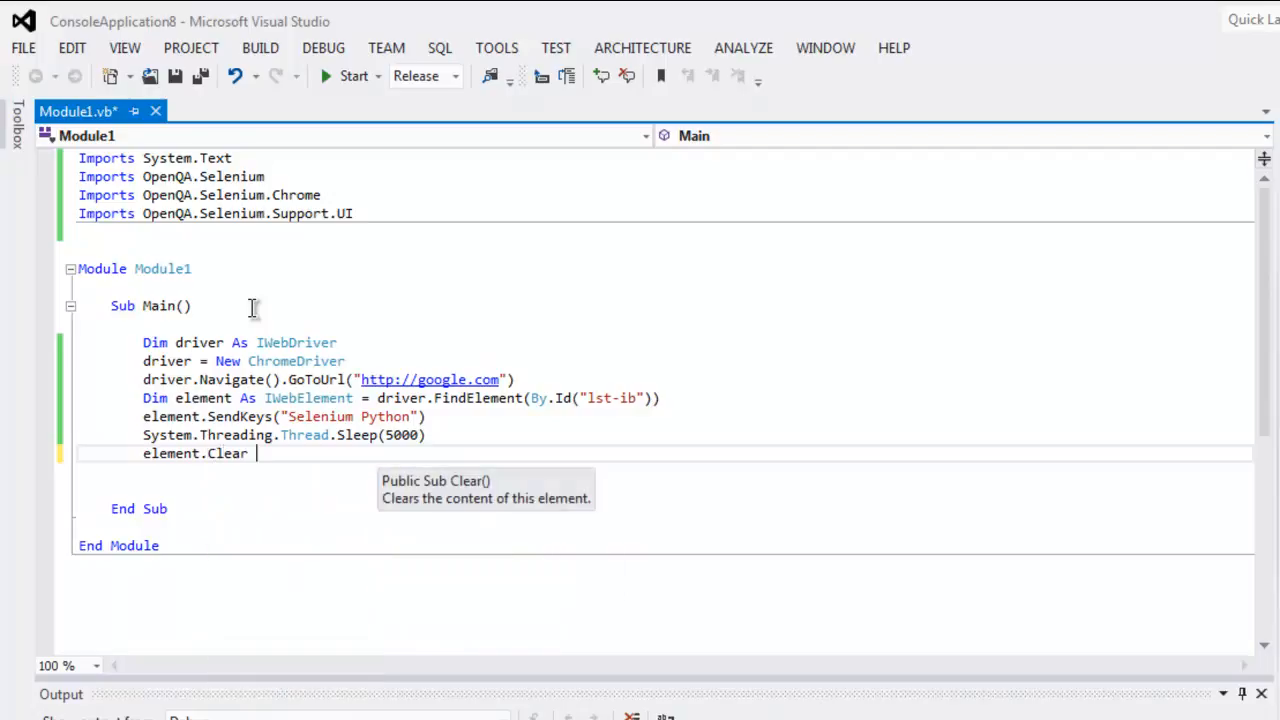
{"action": "type", "text": "()"}
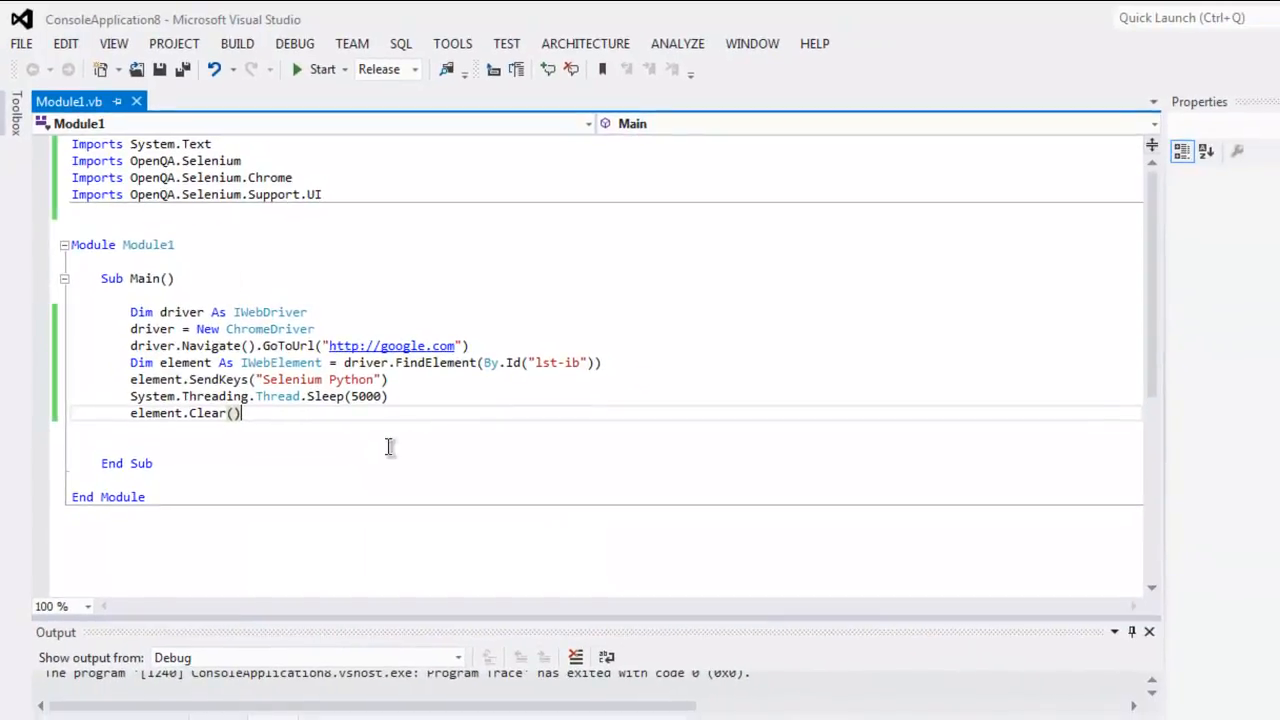
{"action": "mouse_move", "coordinate": [322, 69]}
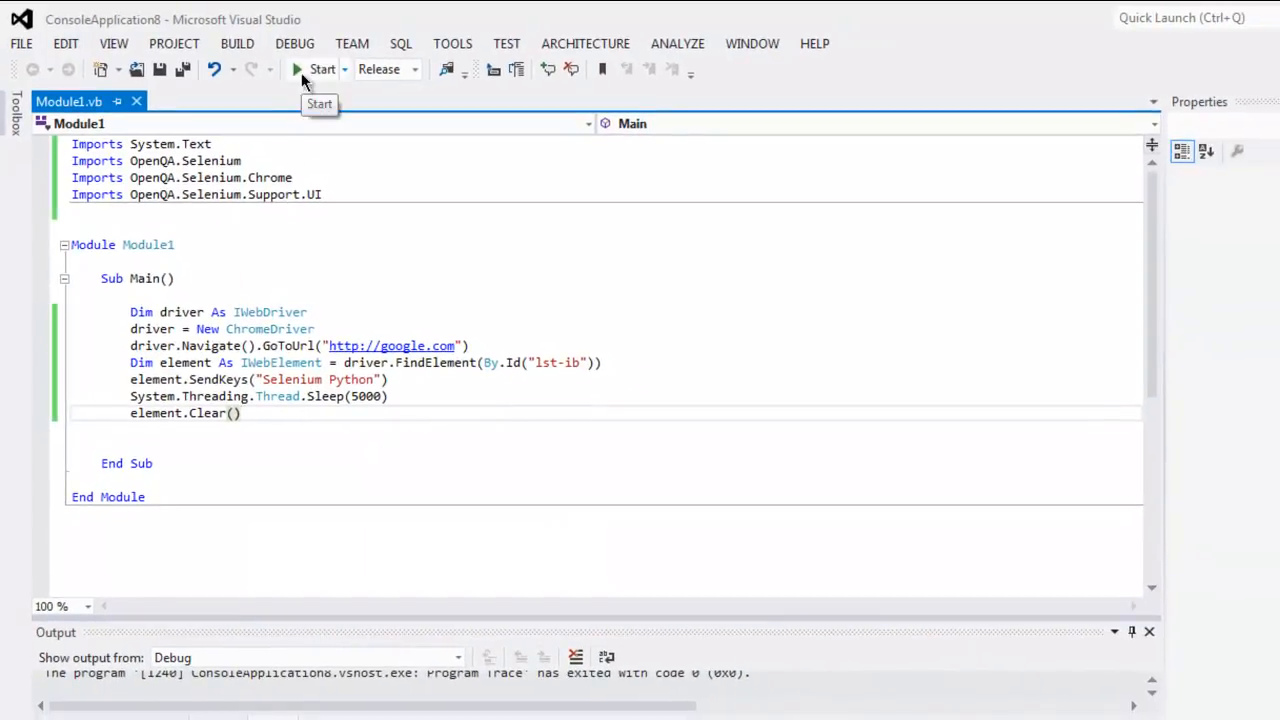
- Start the console program so Chrome launches on the Google home page
{"action": "left_click", "coordinate": [322, 69]}
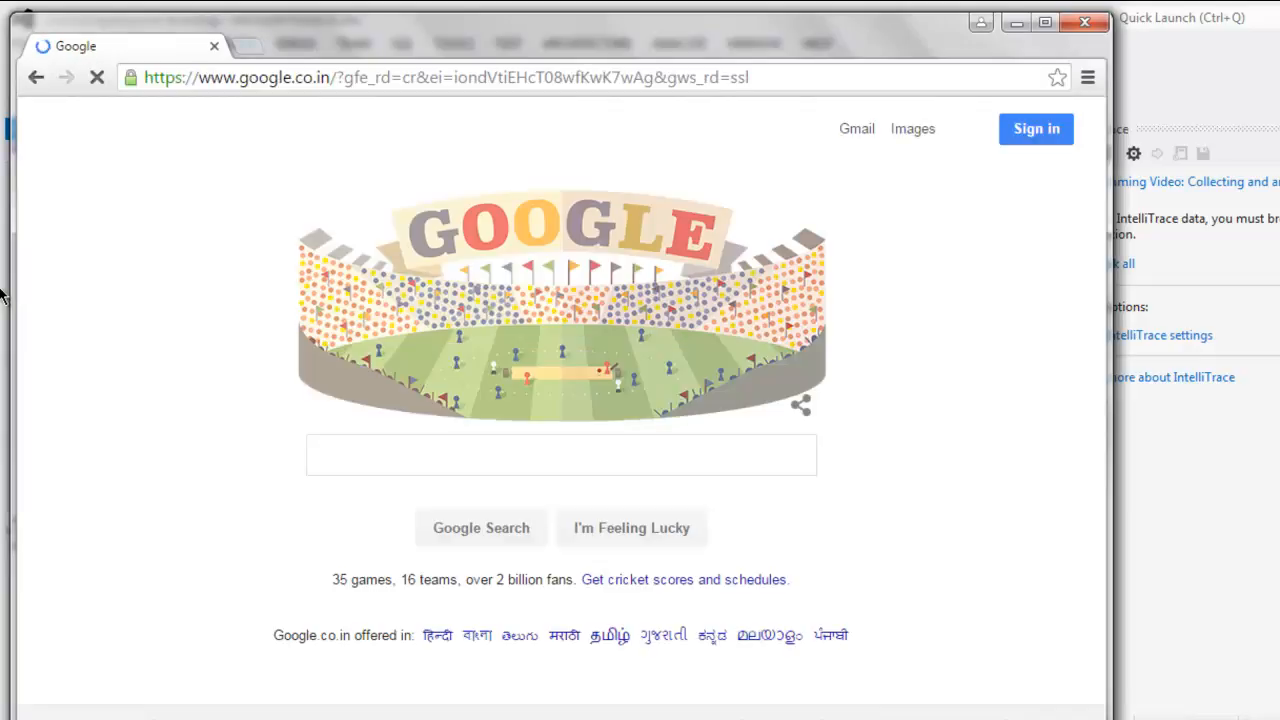
- Watch Selenium enter "Selenium Python" in Google, load results, then clear the search box
{"action": "left_click", "coordinate": [560, 455]}
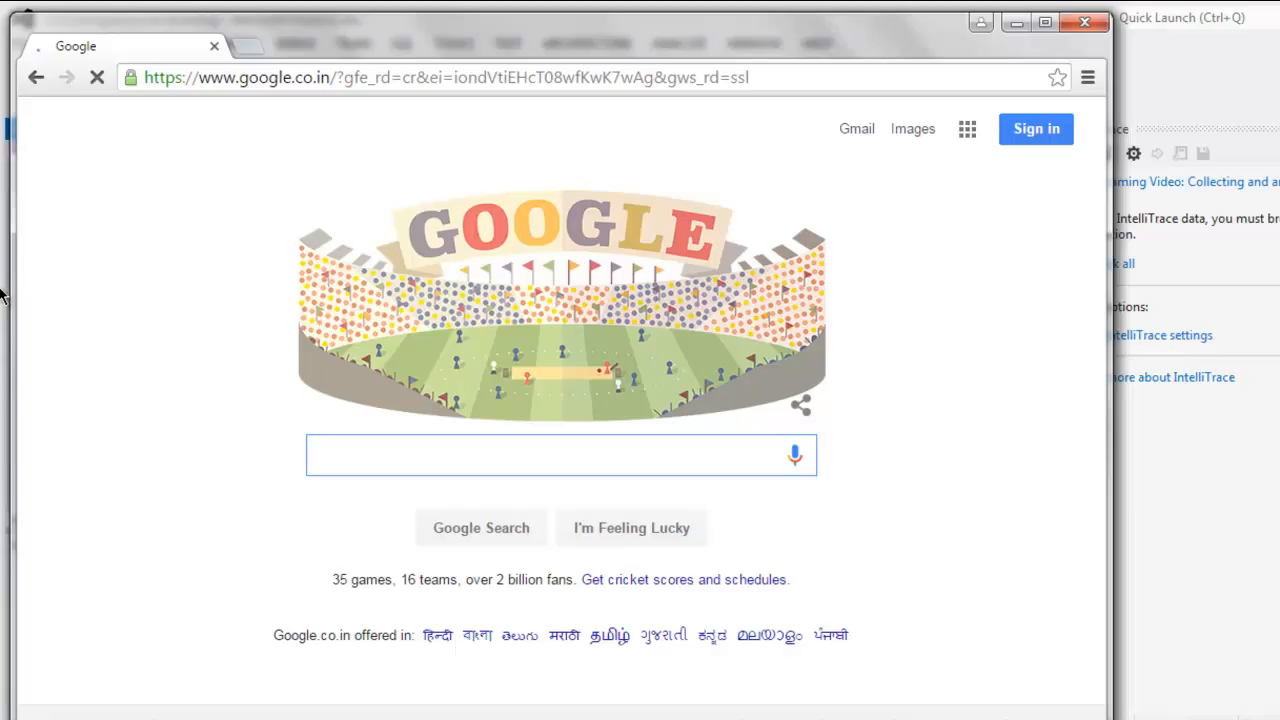
{"action": "type", "text": "Selenium Python"}
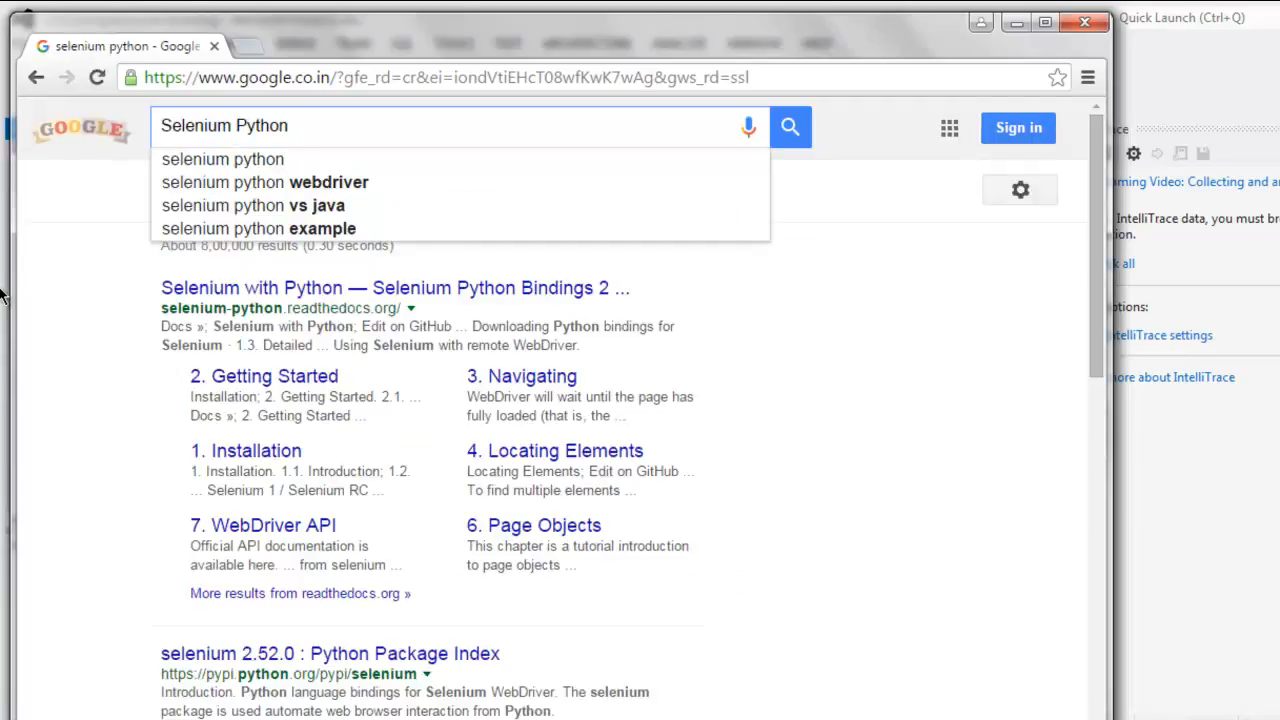
{"action": "left_click", "coordinate": [789, 127]}
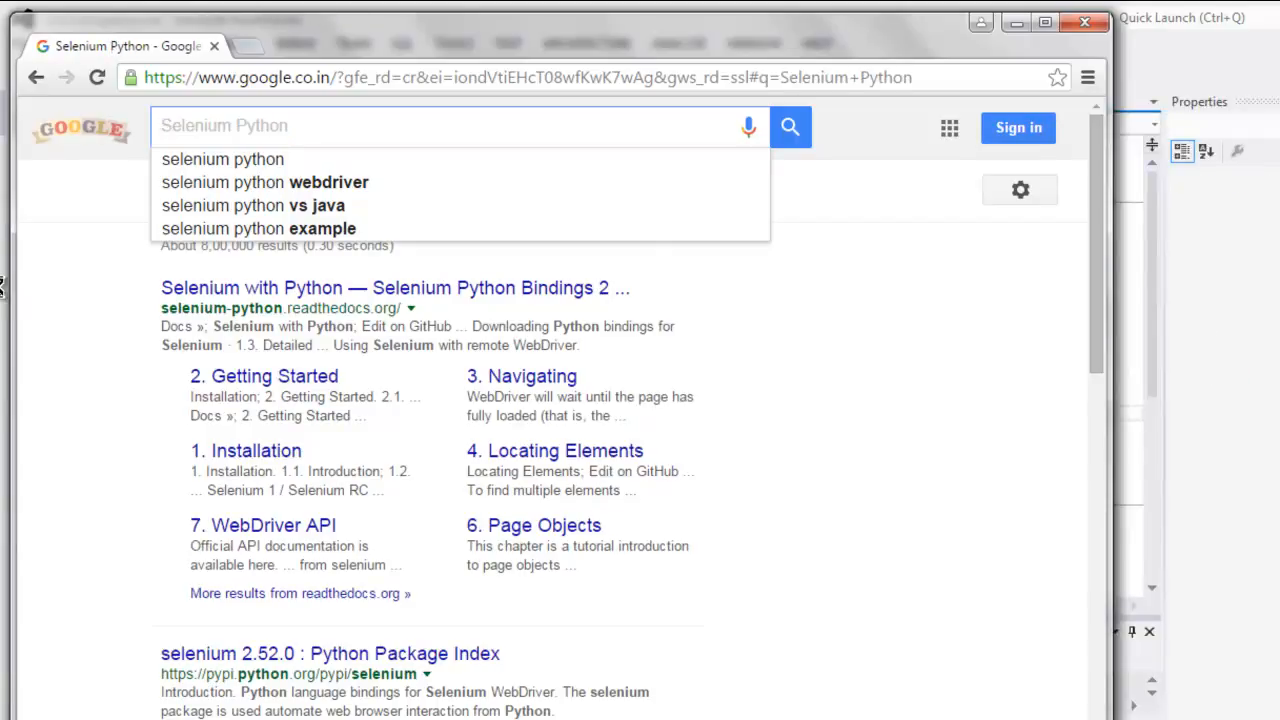
{"action": "mouse_move", "coordinate": [5, 293]}
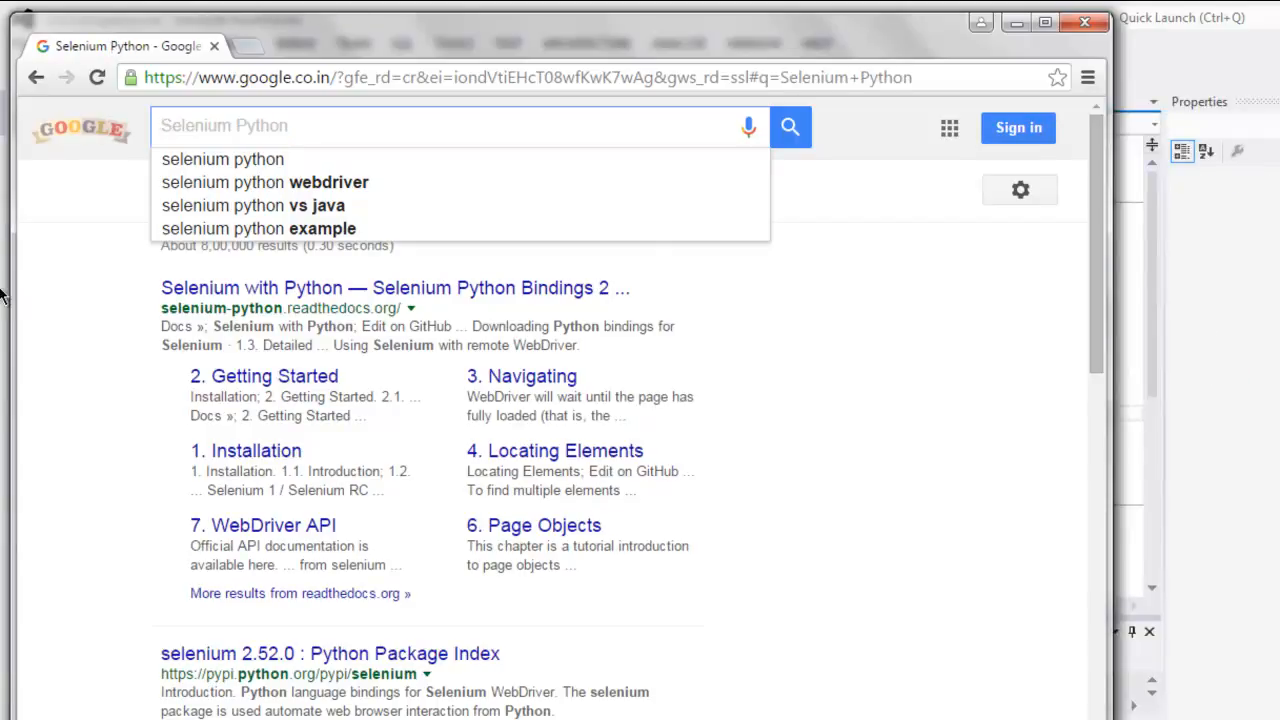